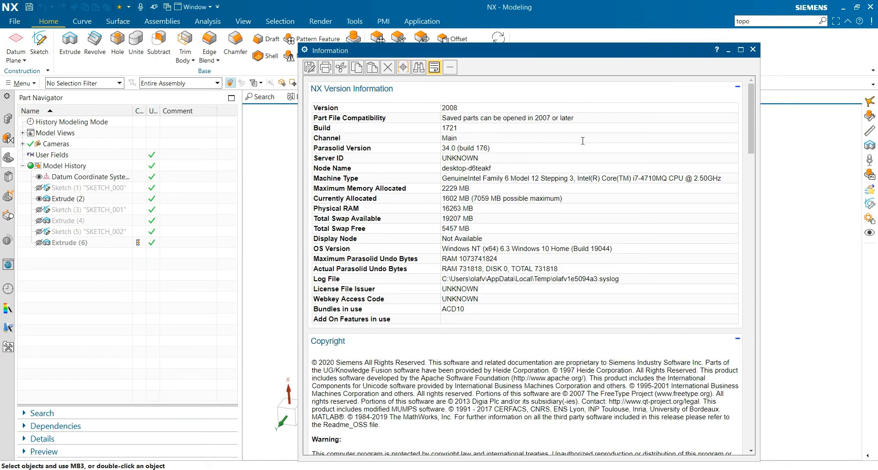
mouse_move(529, 125)
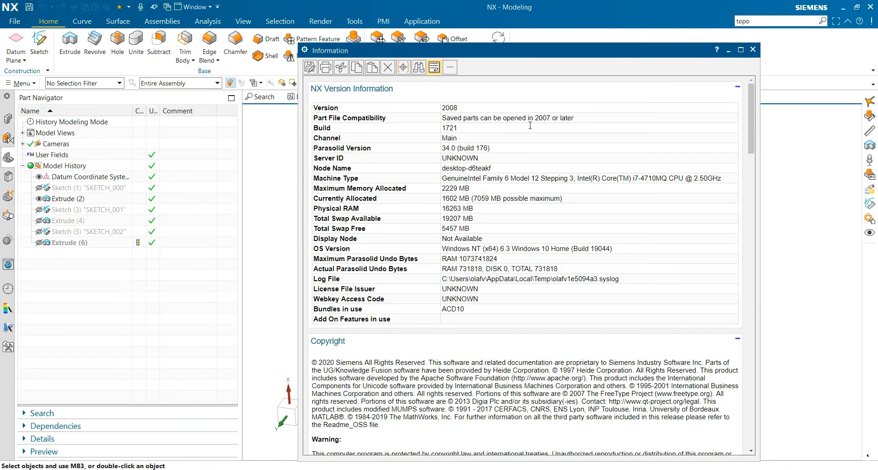
Close the NX version information window to reveal the beam.prt model
click(753, 50)
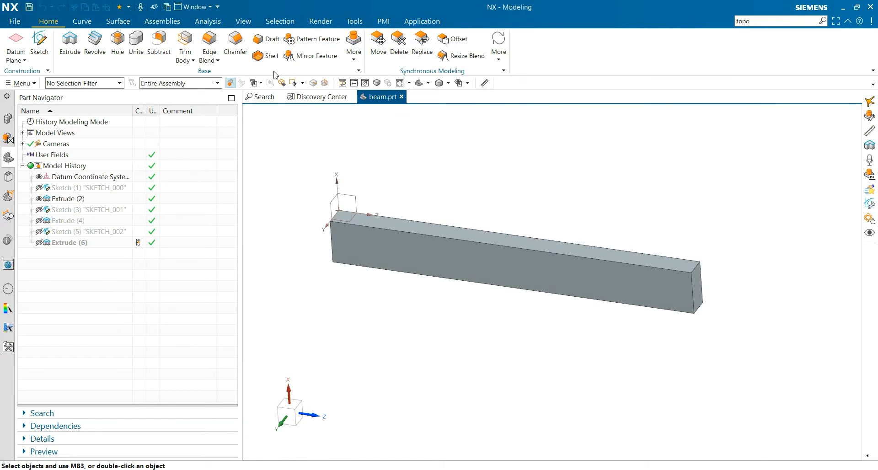
mouse_move(353, 44)
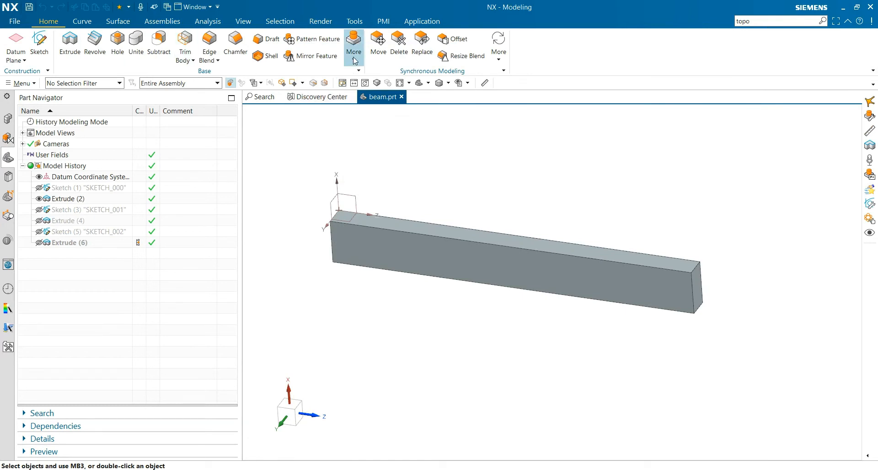
Launch Topology Optimization from the Home tab's Feature Tools list
click(353, 45)
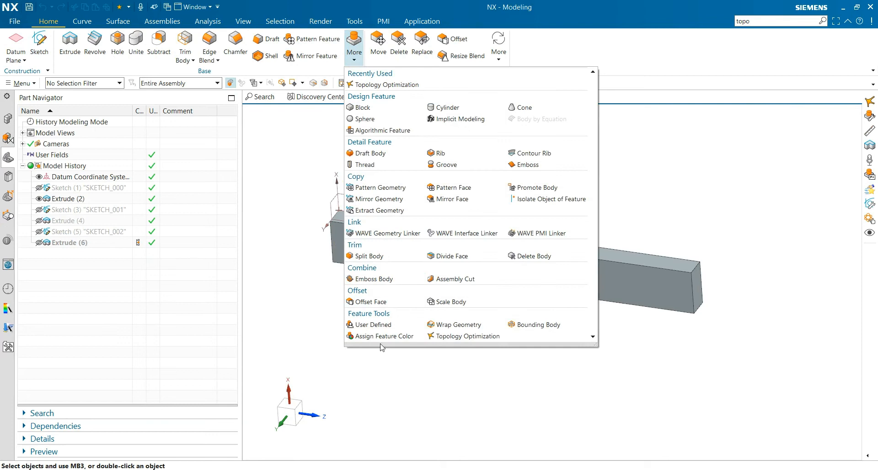
mouse_move(468, 337)
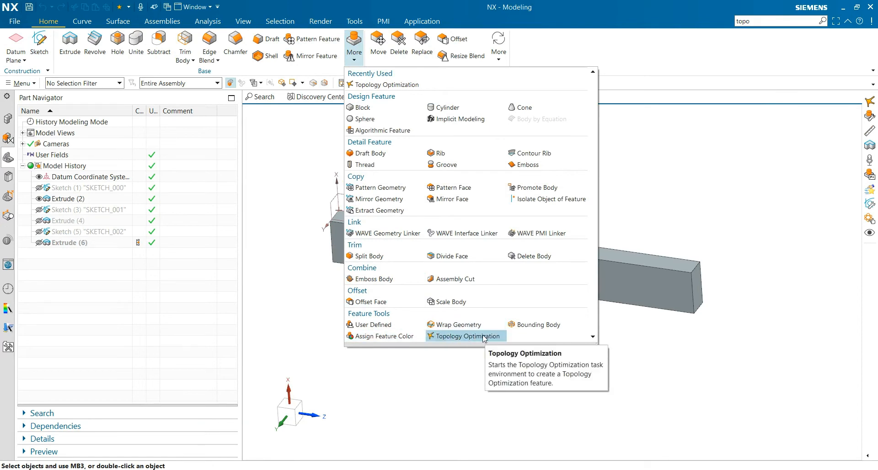
click(469, 335)
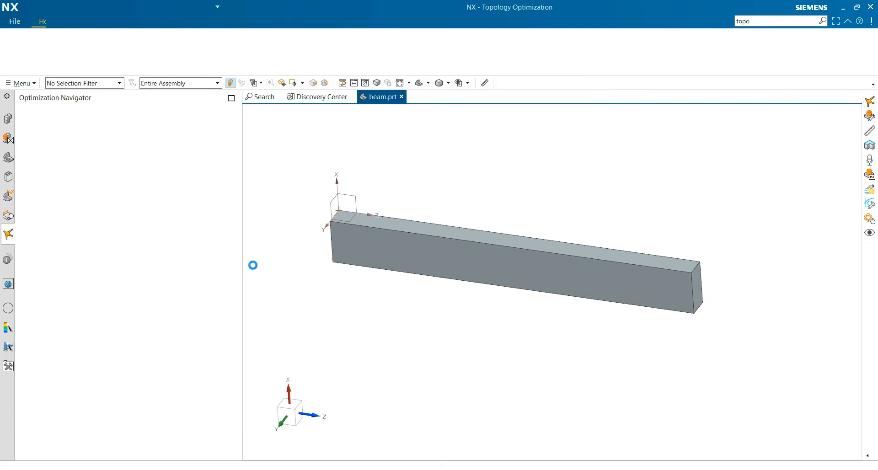
Delete the default Study 01 from the Optimization Navigator
click(49, 22)
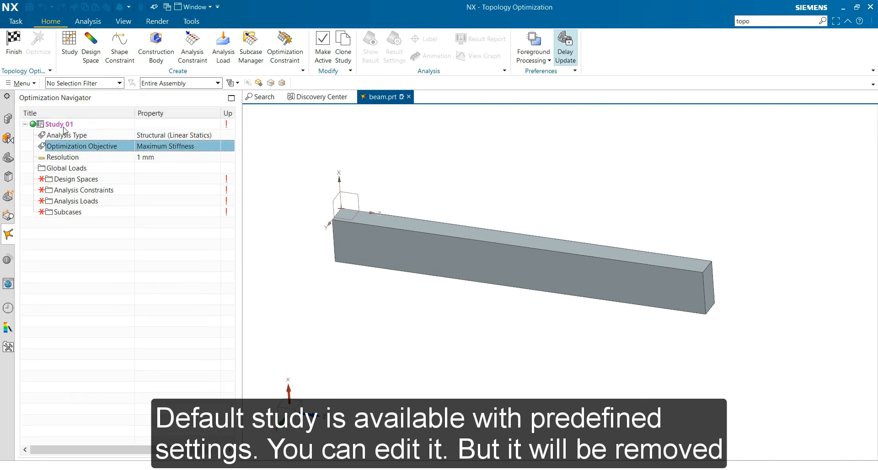
right_click(59, 124)
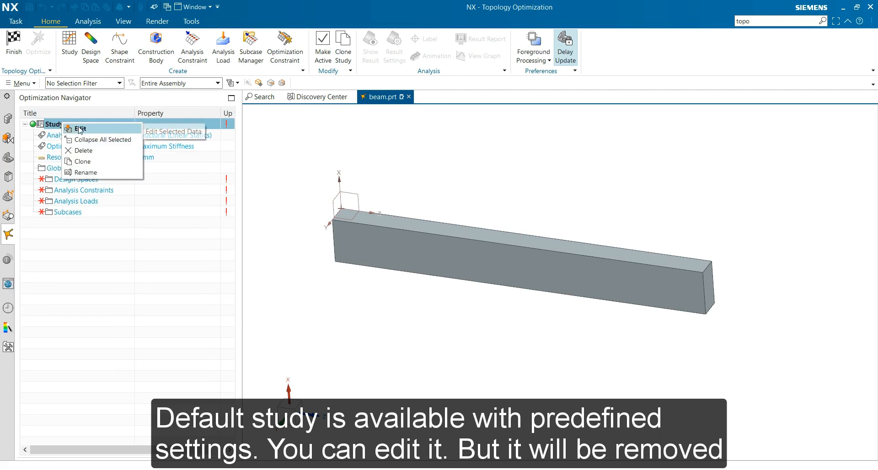
mouse_move(25, 44)
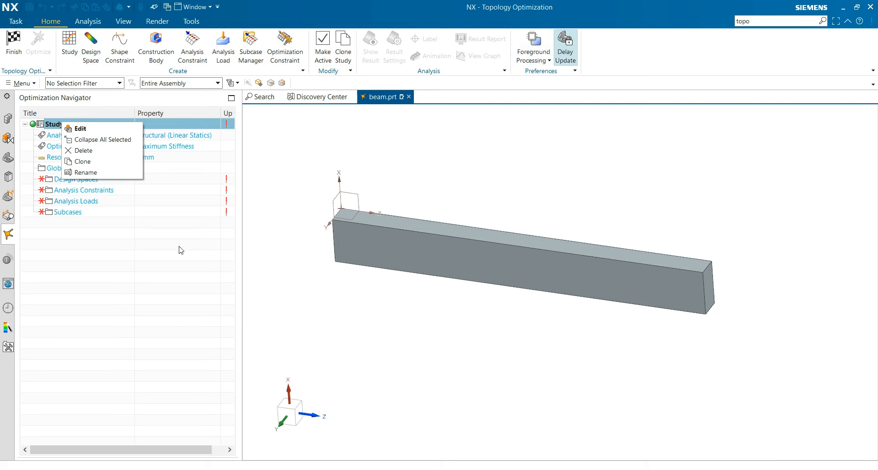
mouse_move(186, 271)
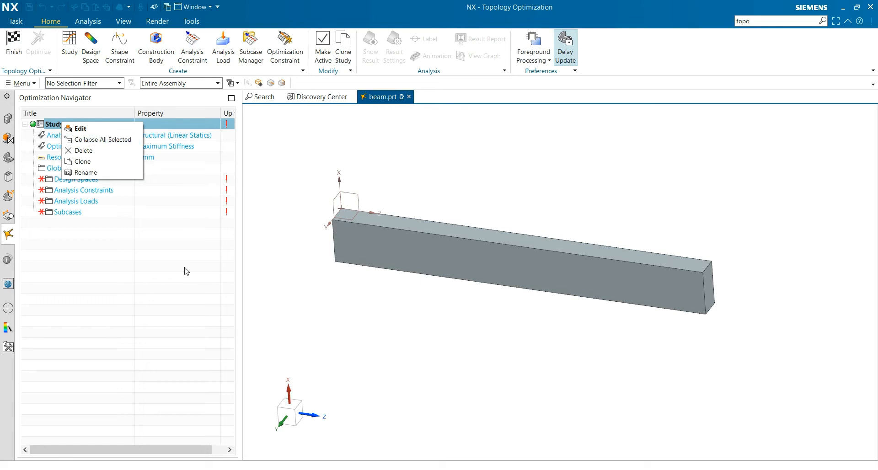
mouse_move(212, 239)
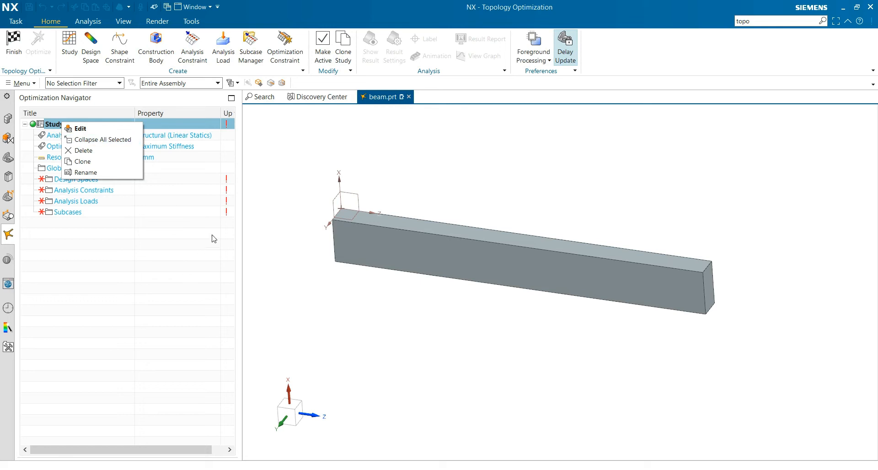
mouse_move(325, 153)
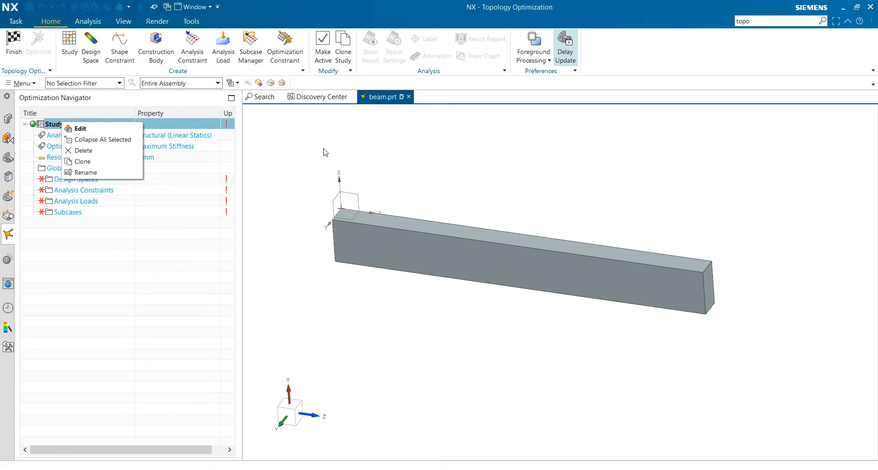
mouse_move(82, 162)
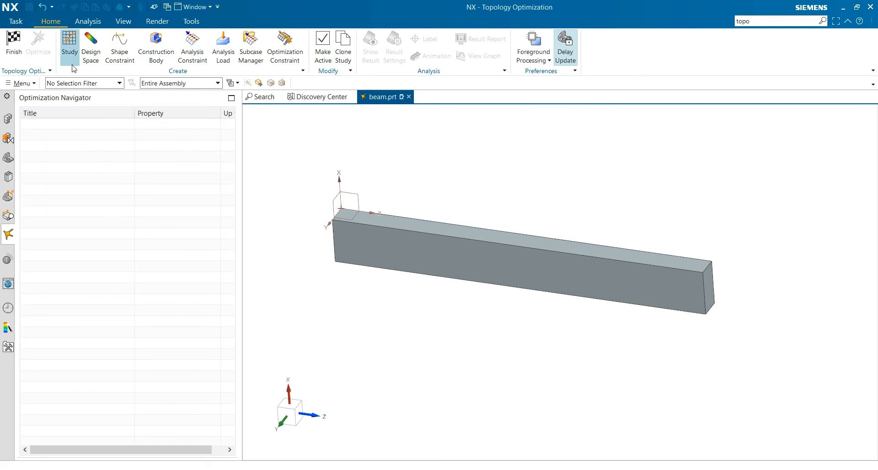
Create Study 01 with Linear Statics, Maximum Stiffness, 1 mm voxels, and expand its Subcases
click(69, 47)
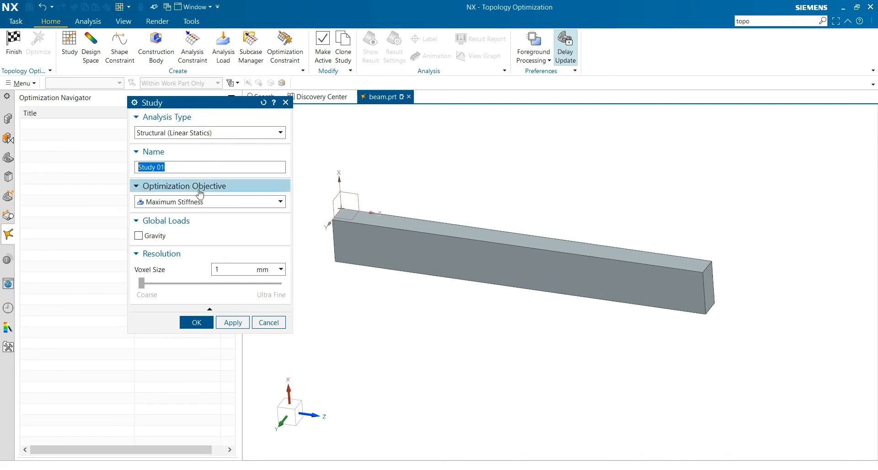
mouse_move(276, 203)
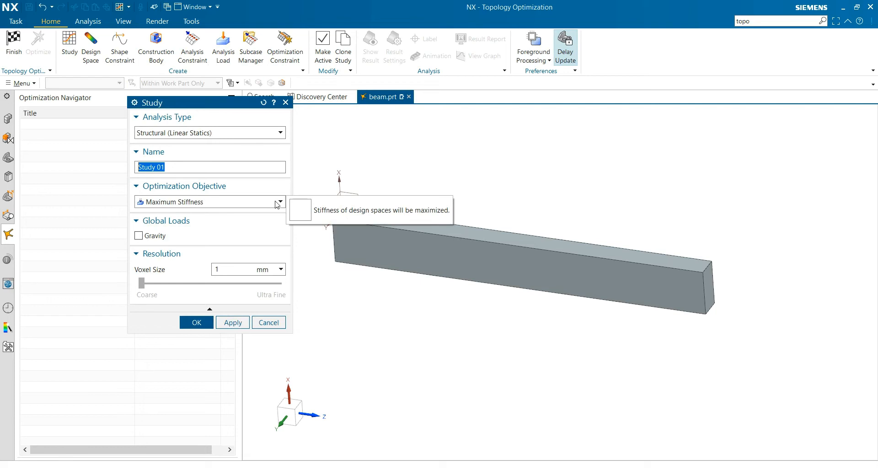
click(279, 202)
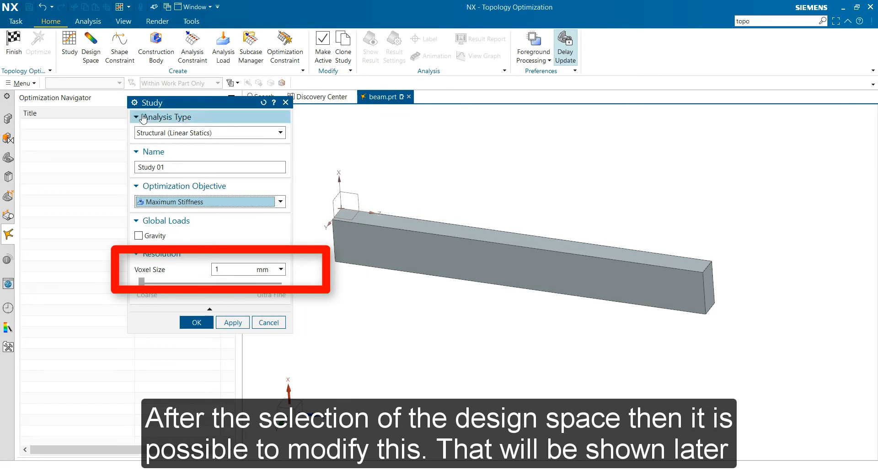
click(196, 322)
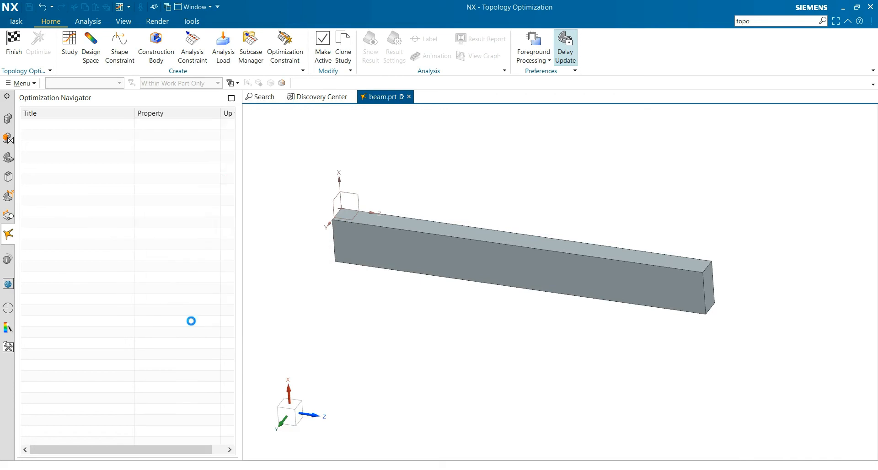
click(69, 47)
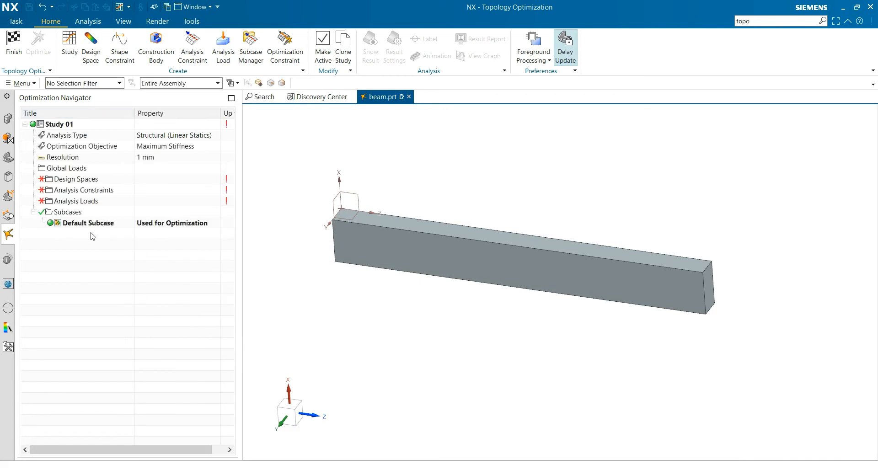
mouse_move(112, 236)
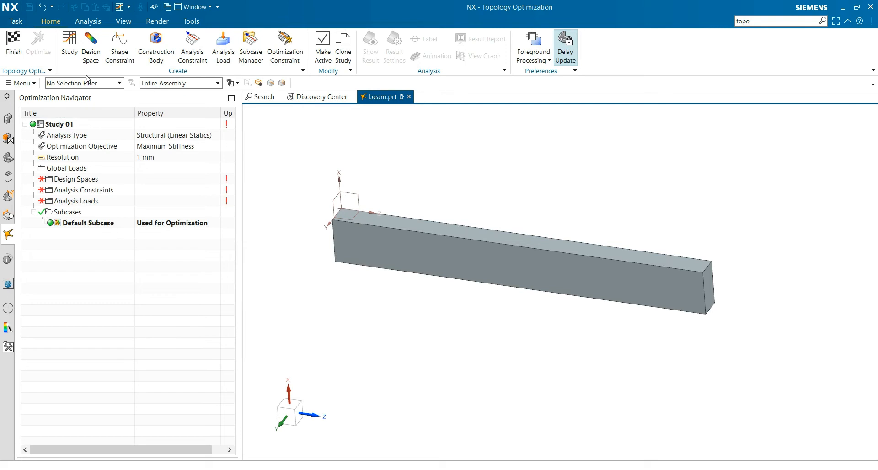
Define the beam body as Design Space 01 with Steel material
click(90, 46)
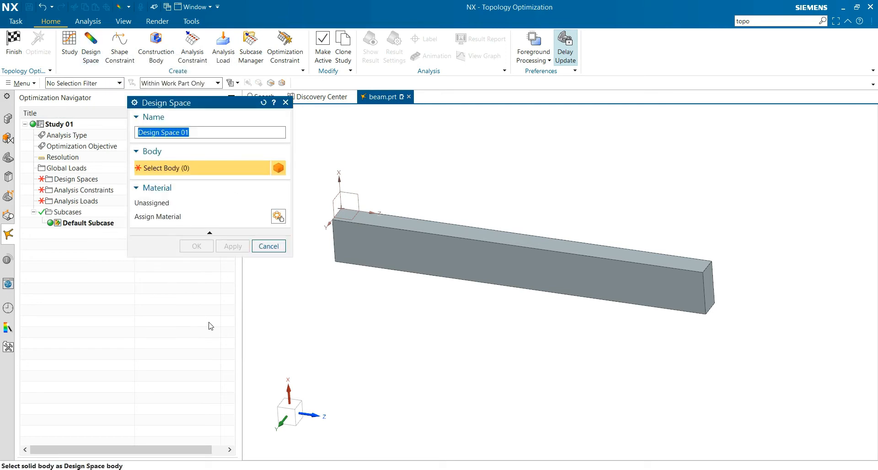
mouse_move(527, 262)
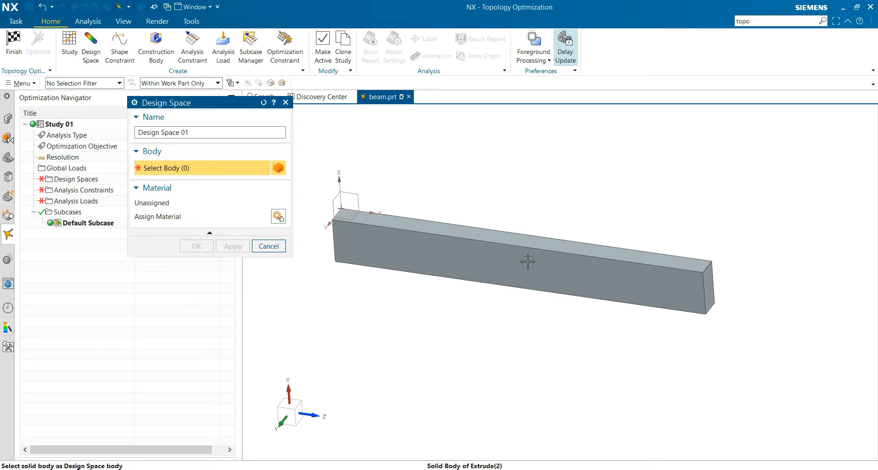
click(526, 262)
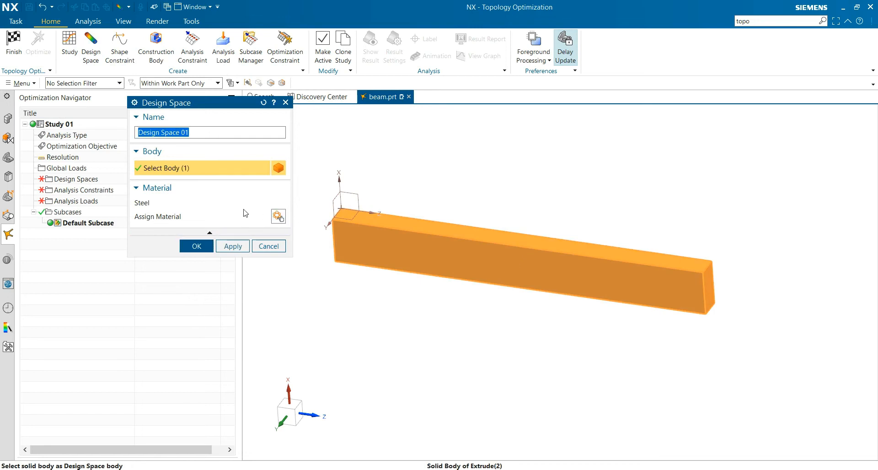
mouse_move(279, 217)
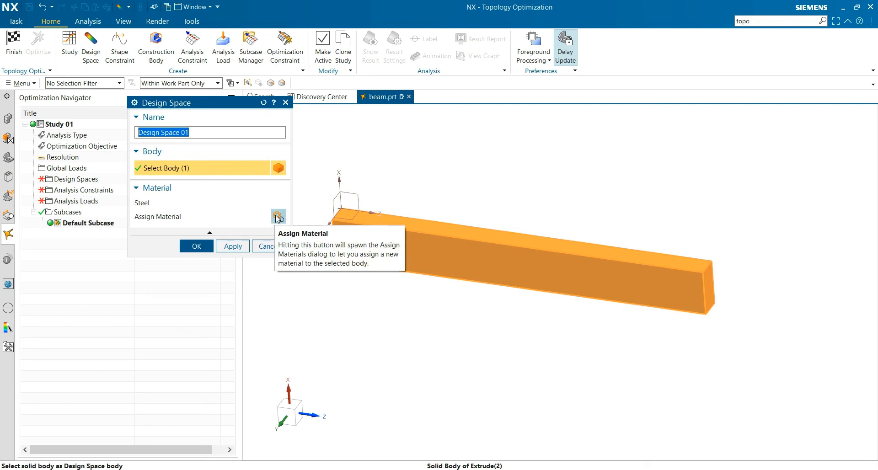
click(277, 217)
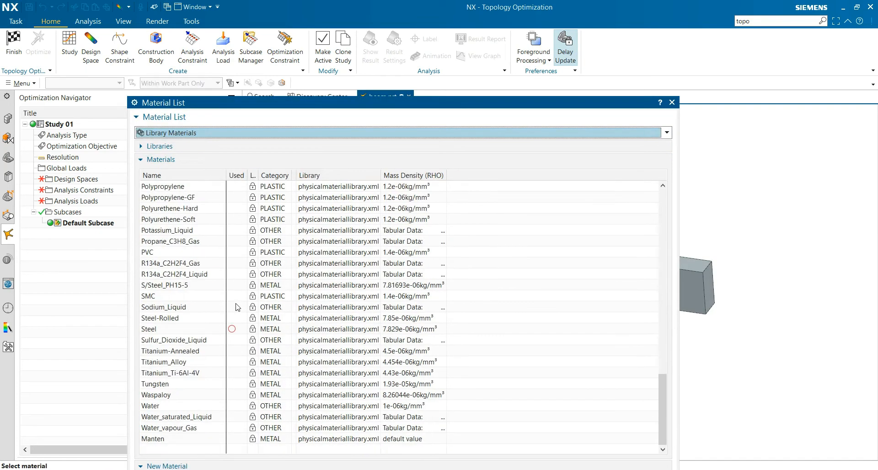
mouse_move(644, 190)
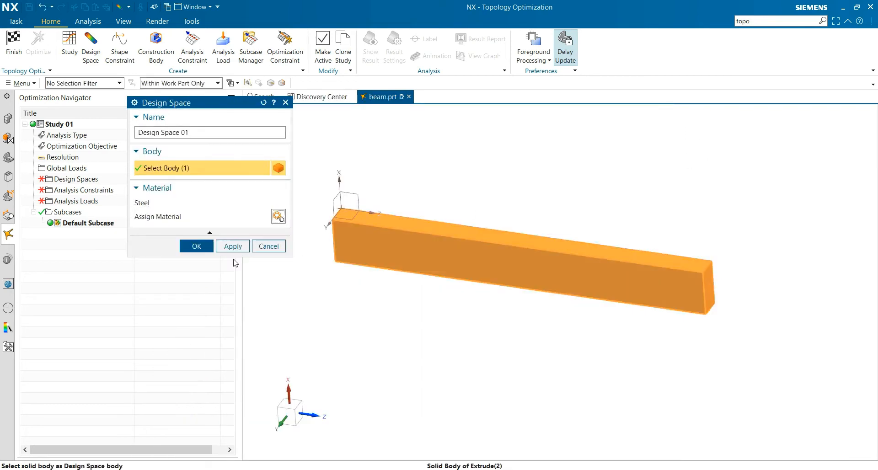
click(196, 246)
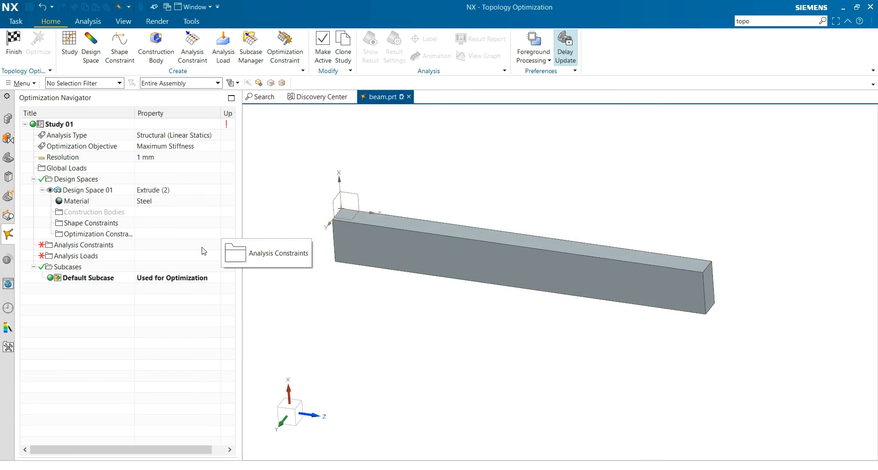
mouse_move(120, 46)
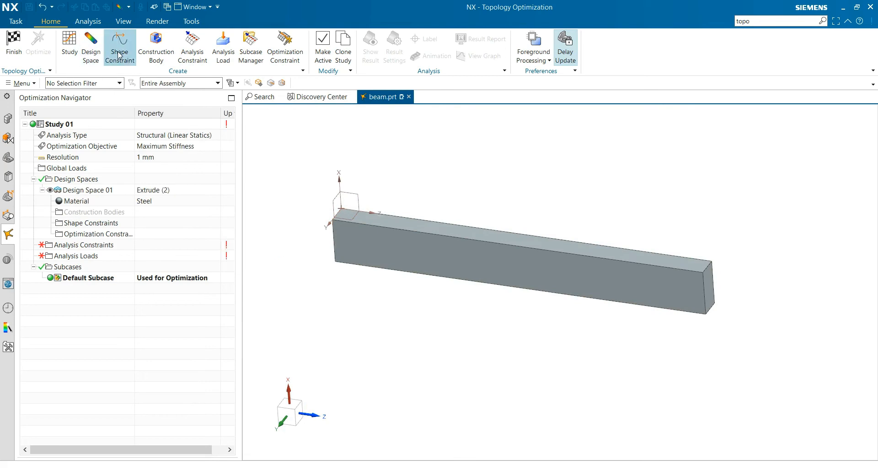
mouse_move(119, 47)
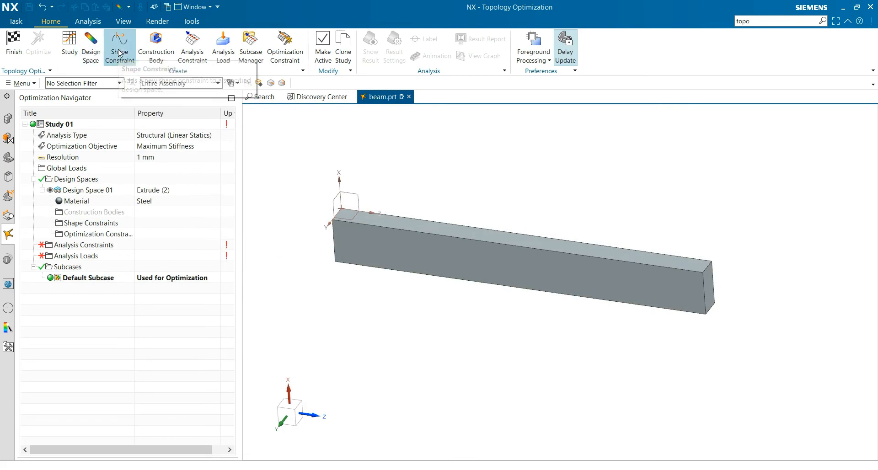
click(120, 48)
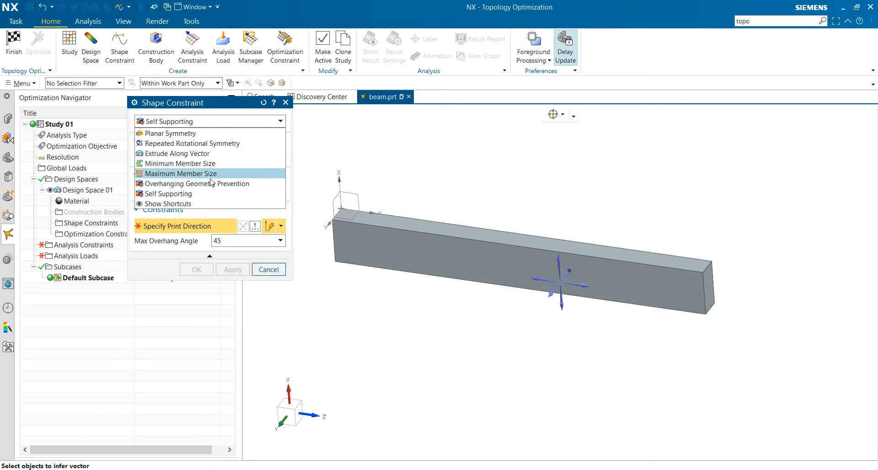
mouse_move(201, 174)
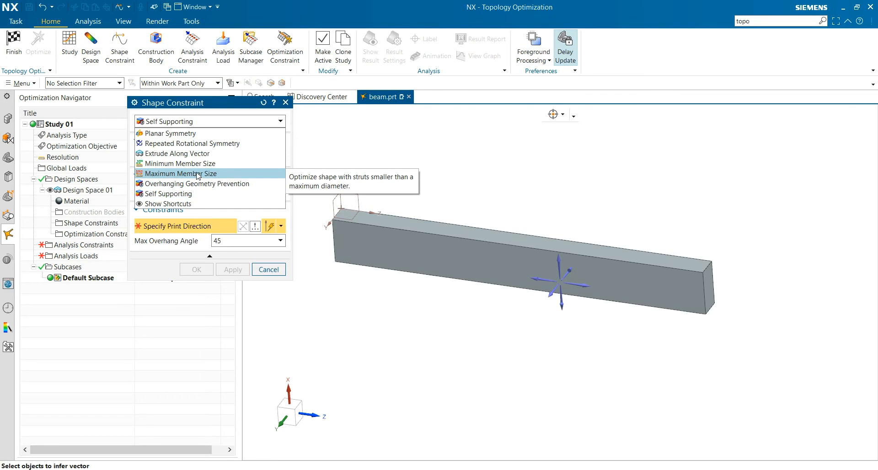
mouse_move(169, 133)
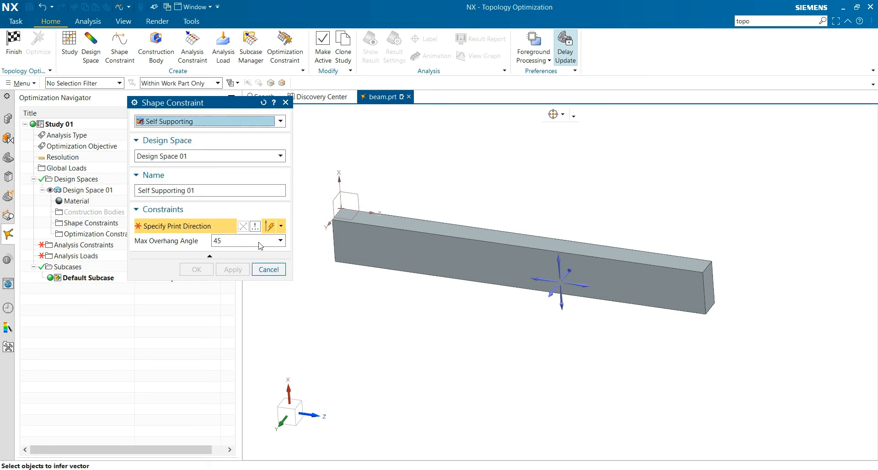
click(269, 269)
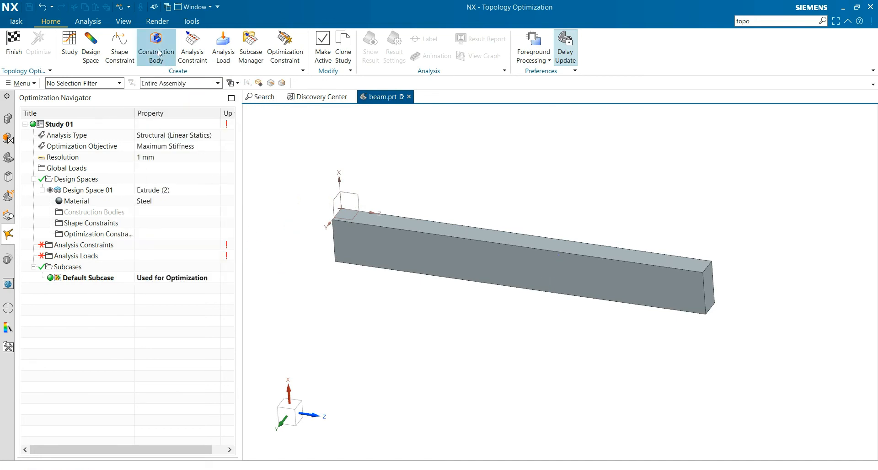
mouse_move(156, 47)
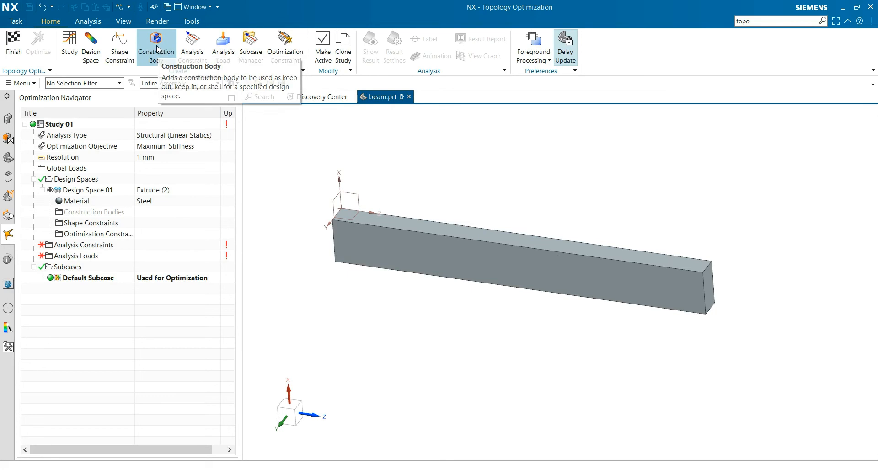
click(156, 45)
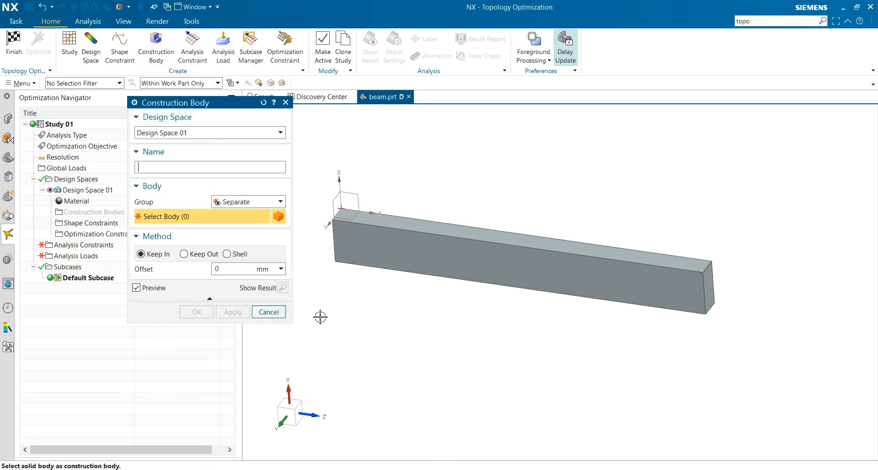
mouse_move(302, 325)
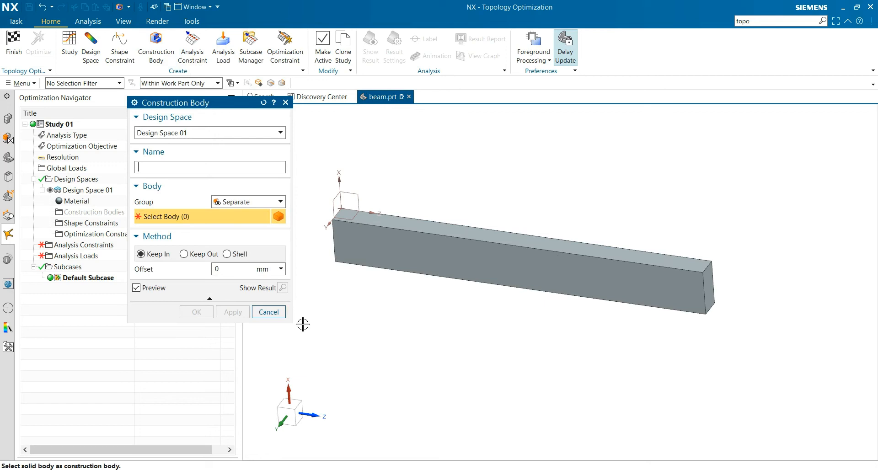
mouse_move(284, 280)
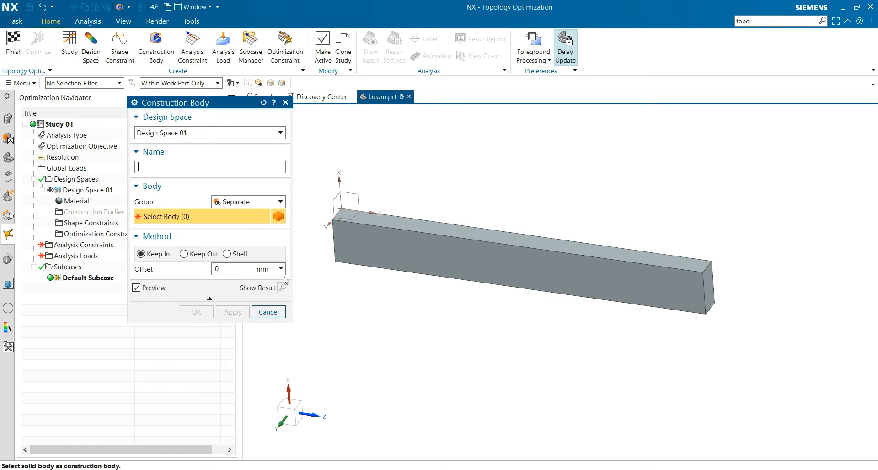
mouse_move(264, 298)
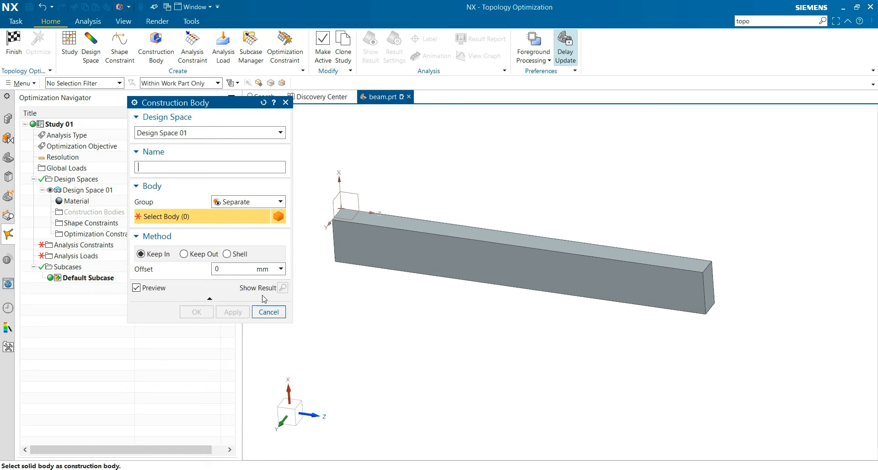
click(269, 312)
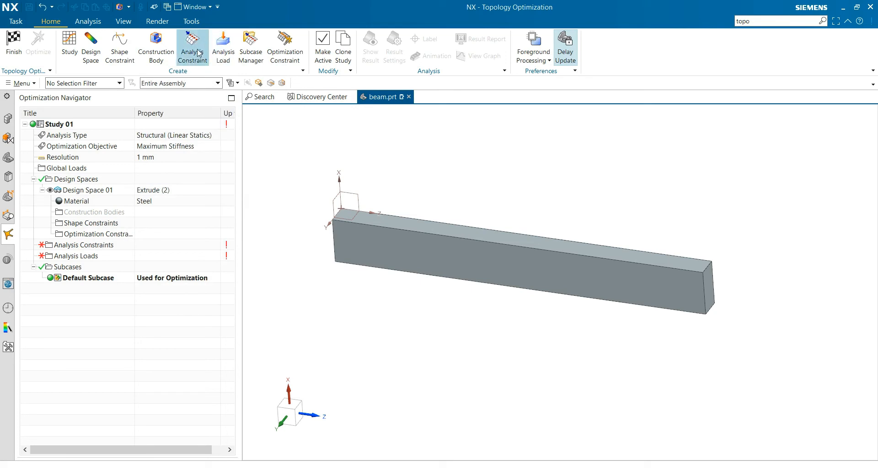
Add Fixed 01 analysis constraint on the beam's left end face
click(192, 48)
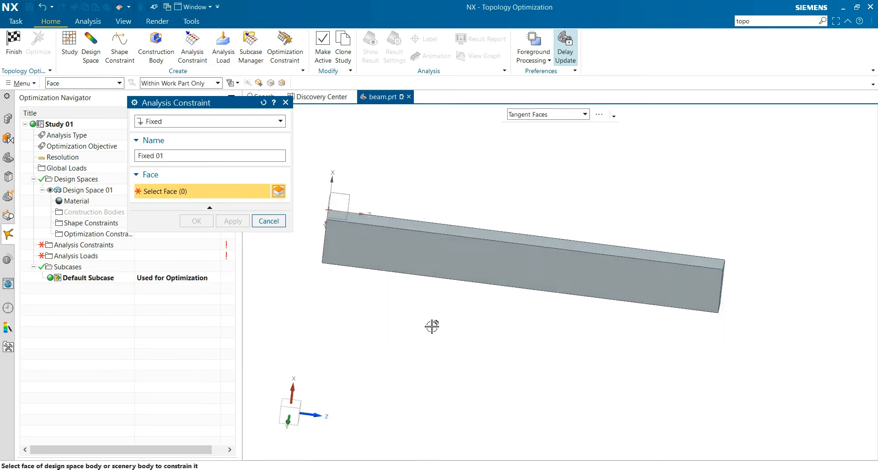
click(334, 249)
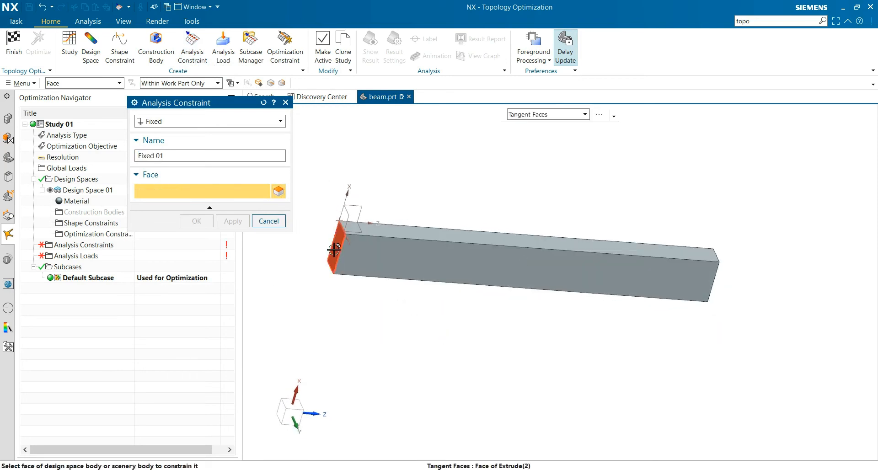
click(196, 221)
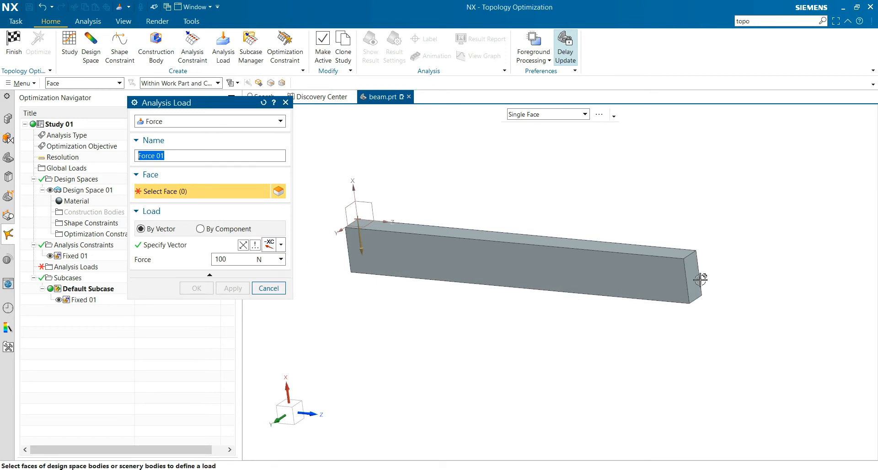
Apply Force 01, a 100 N load, to the beam's right end face
click(688, 268)
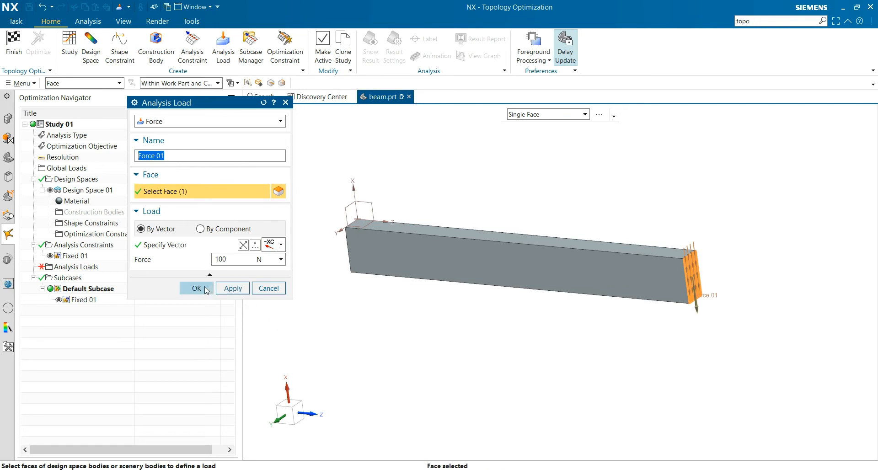
click(196, 288)
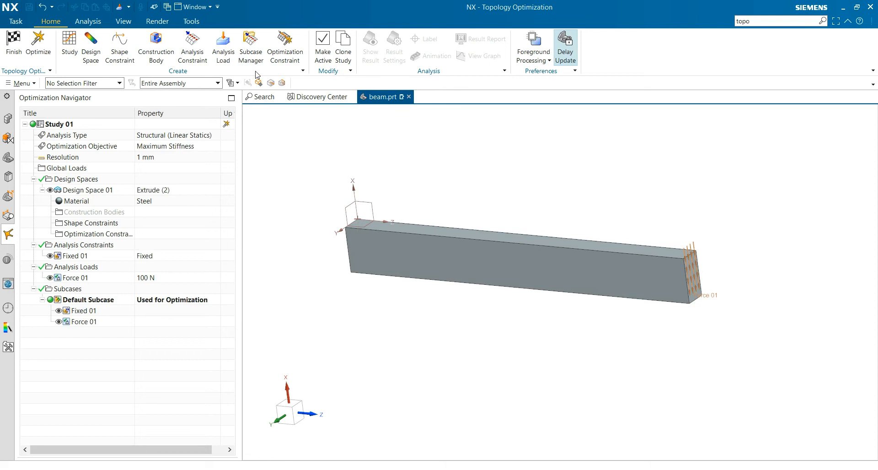
click(250, 45)
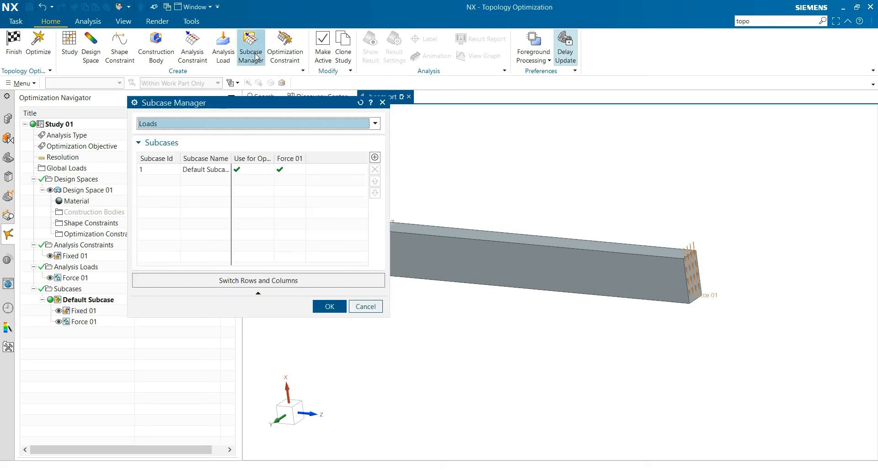
click(373, 123)
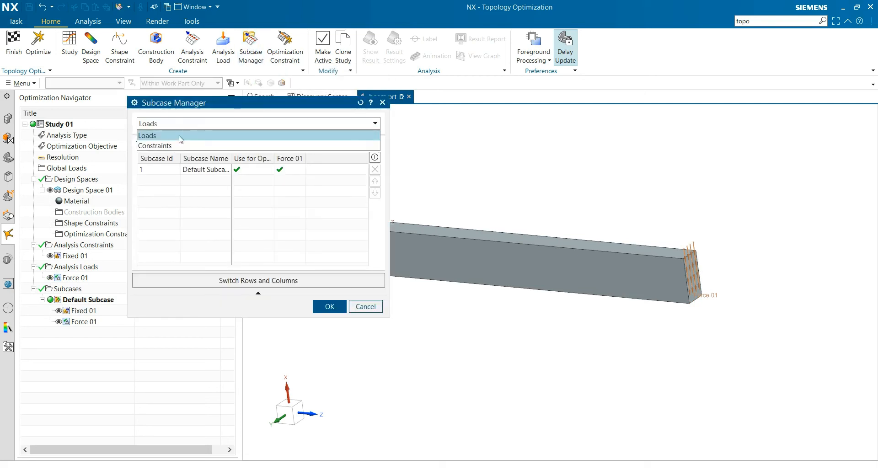
click(155, 146)
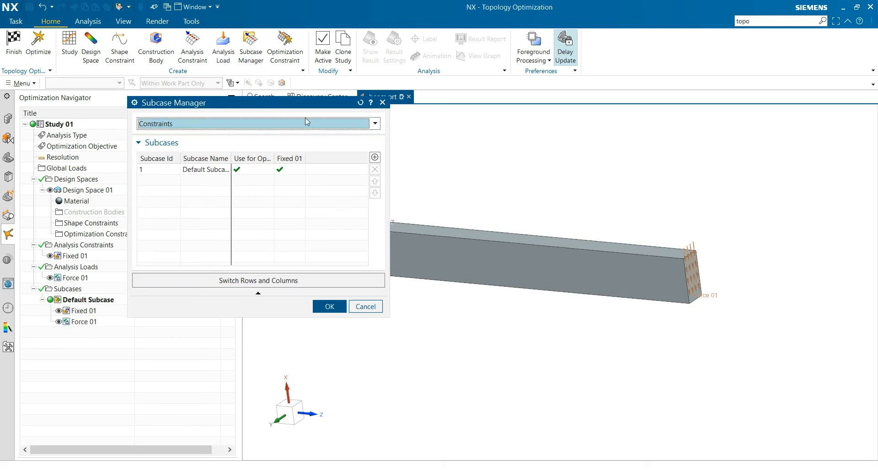
click(330, 306)
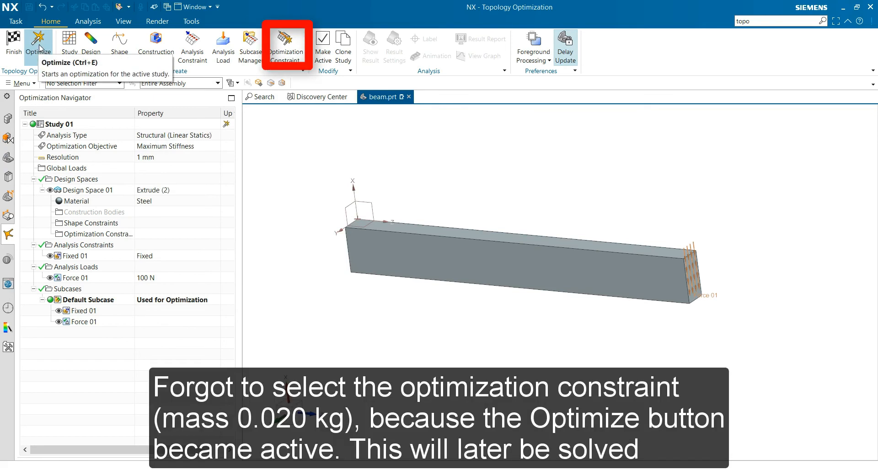
mouse_move(103, 161)
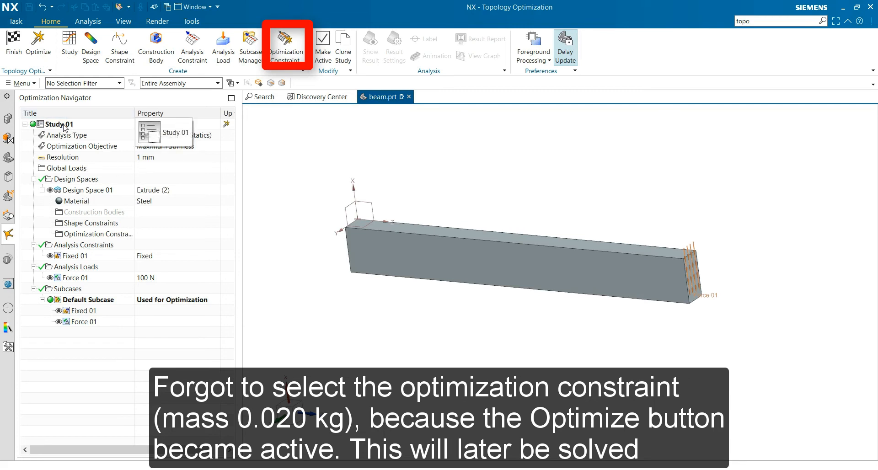
Edit Study 01, trying voxel sizes 0.16–0.41 mm, and confirm Coarse 0.41 mm
right_click(59, 123)
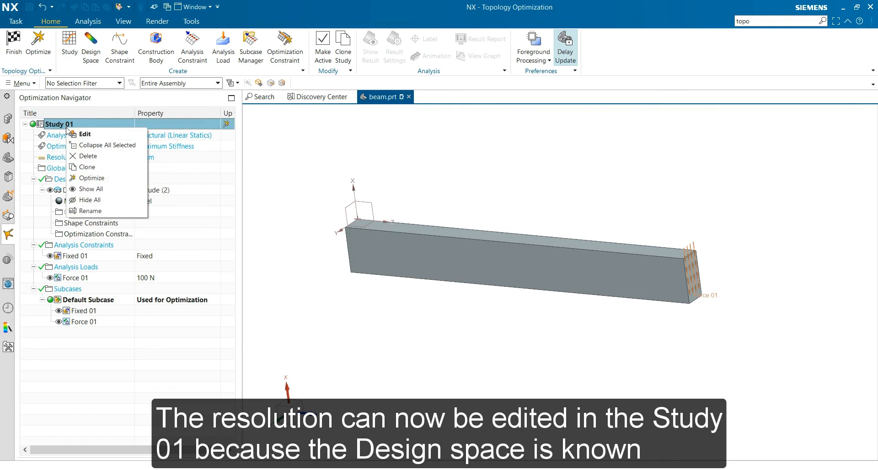
click(84, 134)
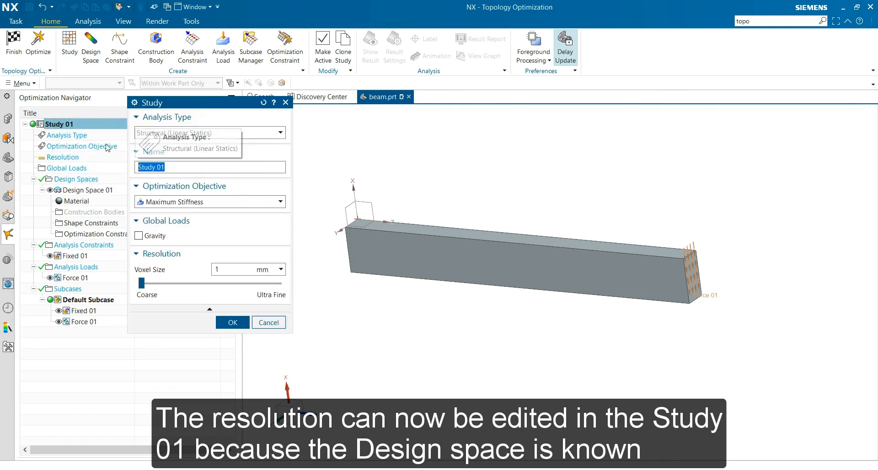
drag(143, 283, 279, 283)
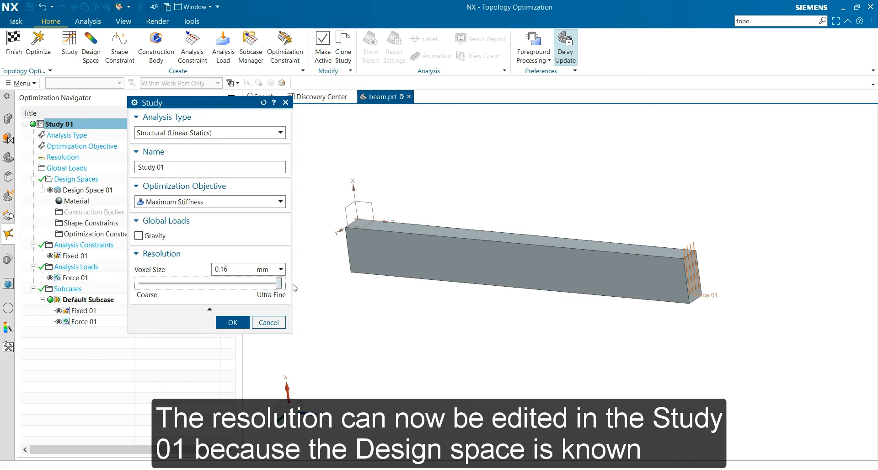
drag(280, 283, 142, 282)
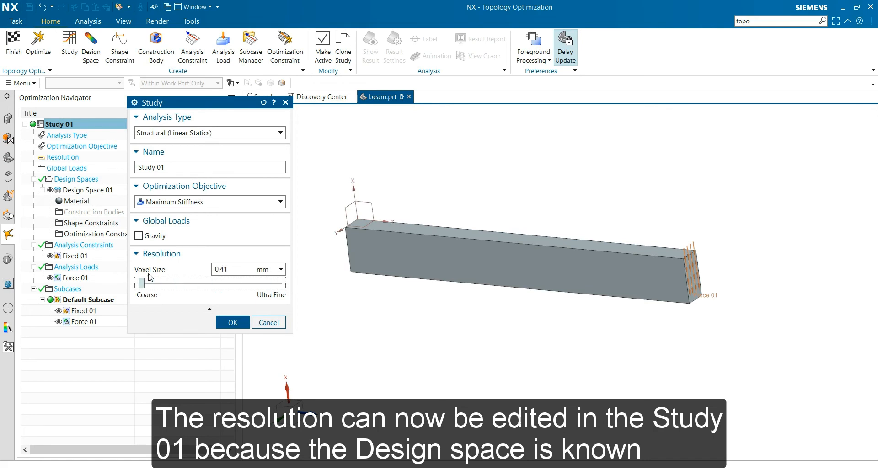
drag(139, 283, 217, 282)
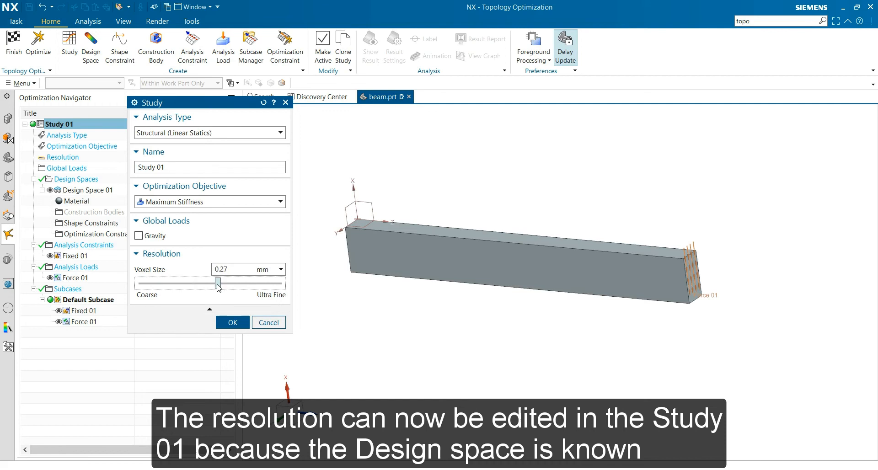
drag(218, 282, 233, 282)
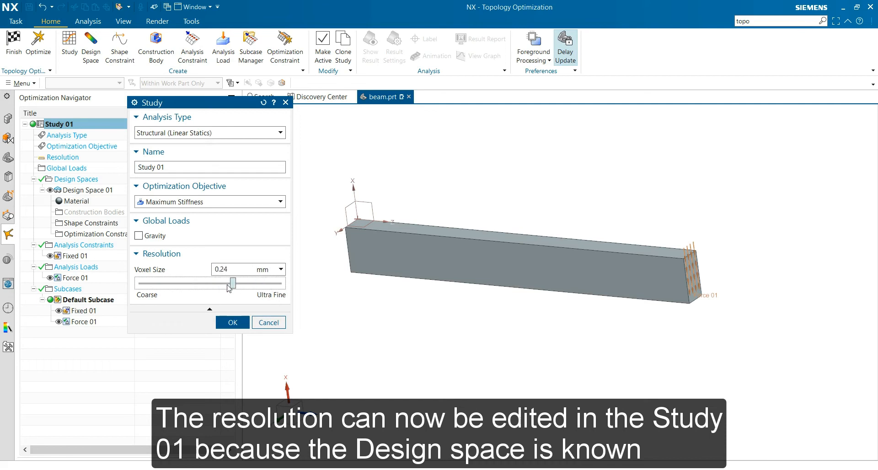
drag(233, 283, 186, 283)
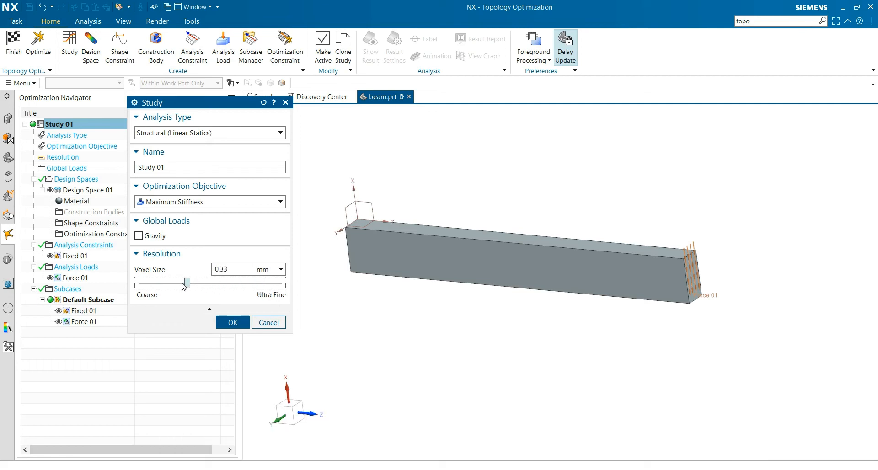
drag(186, 283, 142, 283)
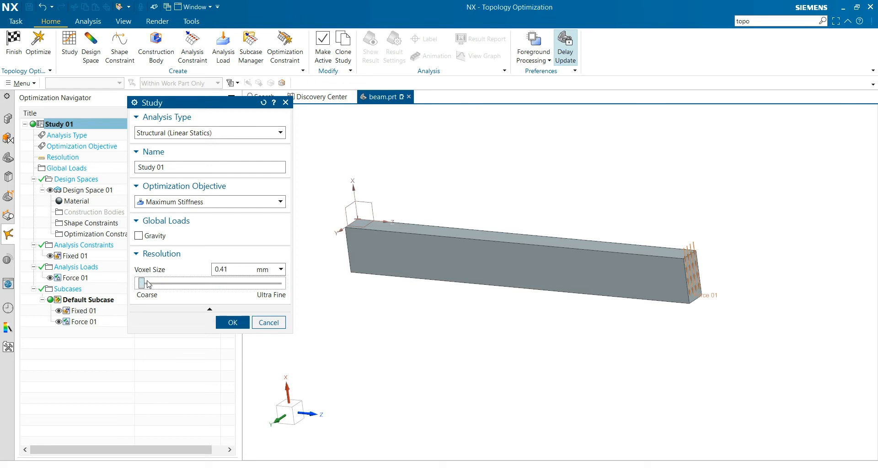
drag(140, 285, 277, 284)
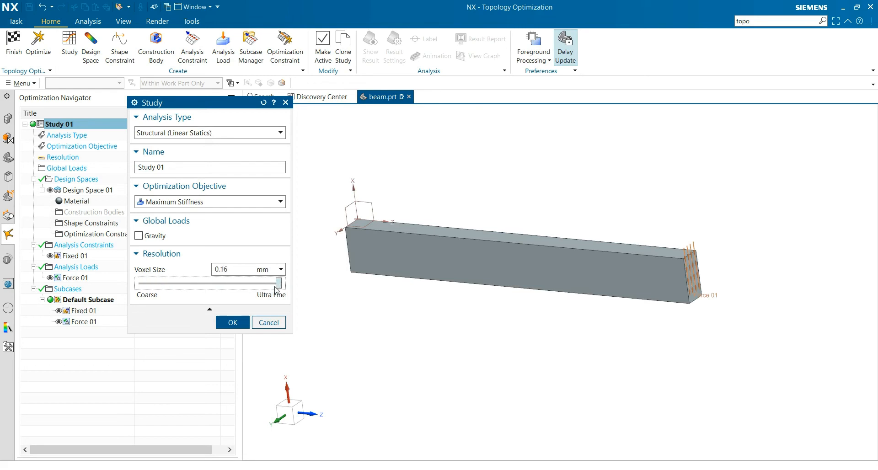
drag(279, 283, 141, 284)
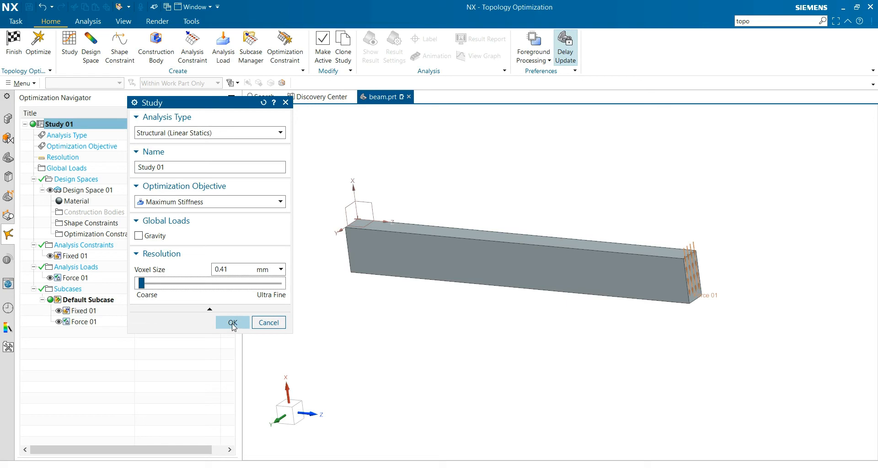
click(232, 322)
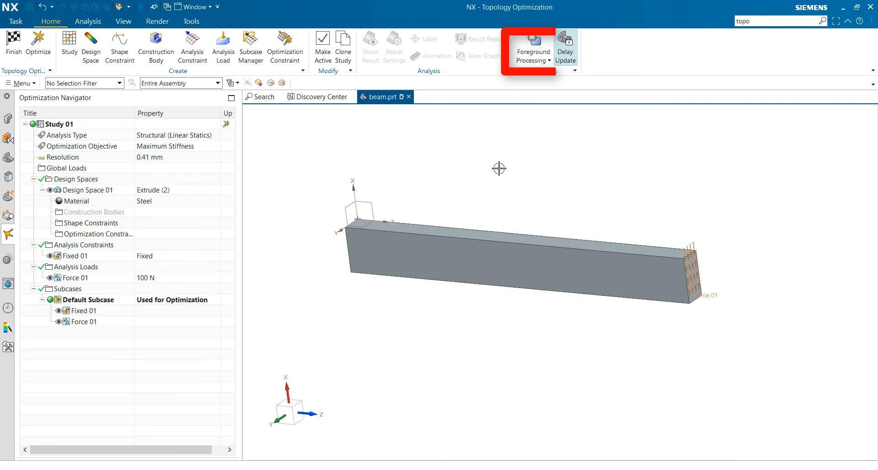
Switch to Background Processing and launch the Study 01 optimization
click(532, 56)
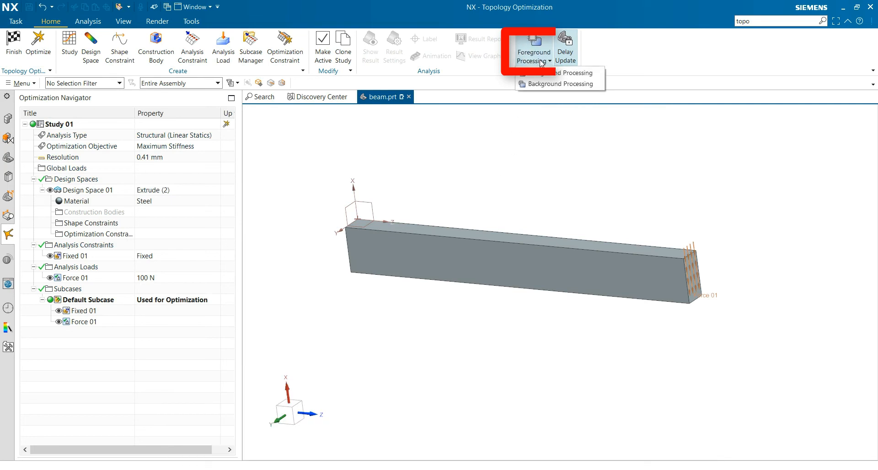
mouse_move(558, 84)
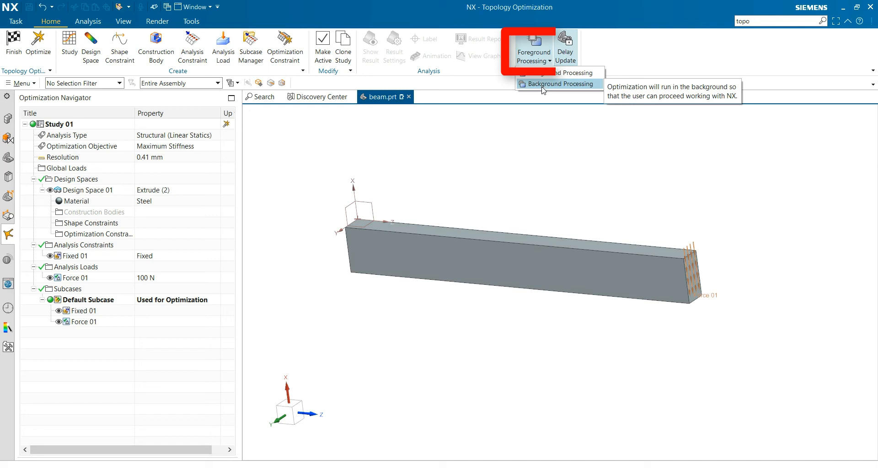
click(559, 84)
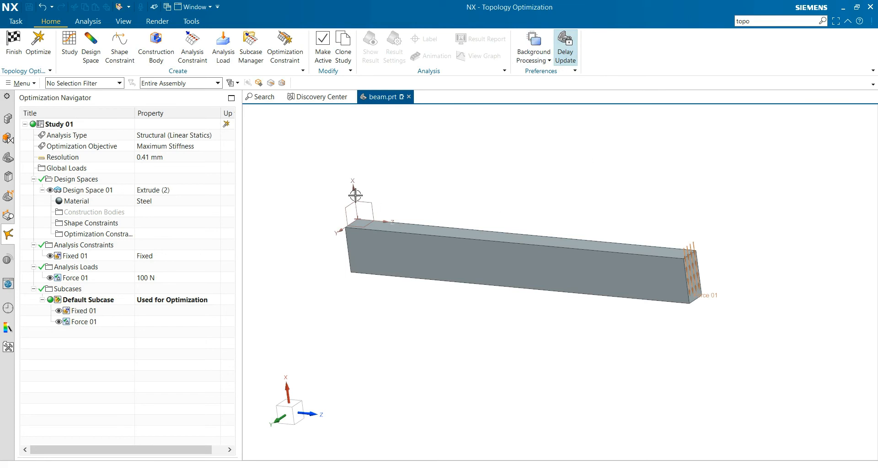
click(532, 47)
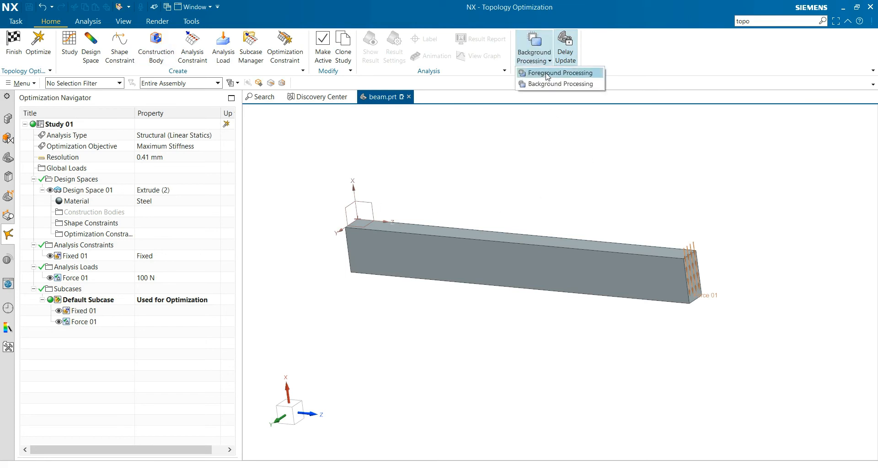
click(557, 73)
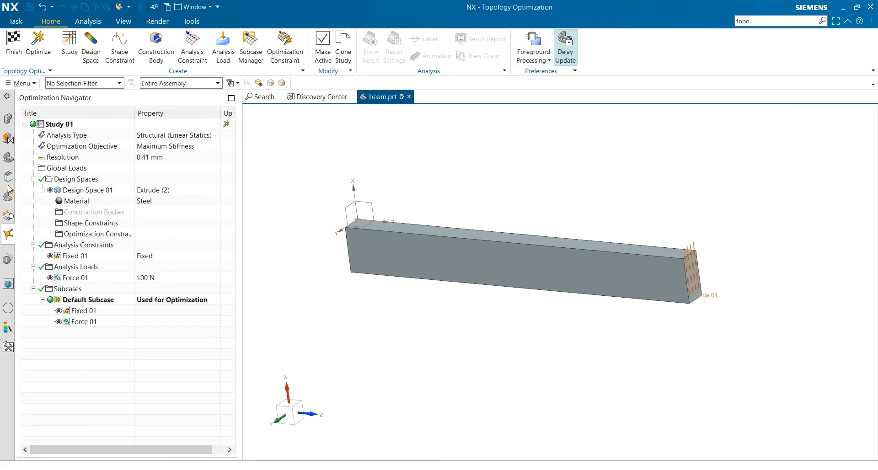
mouse_move(437, 369)
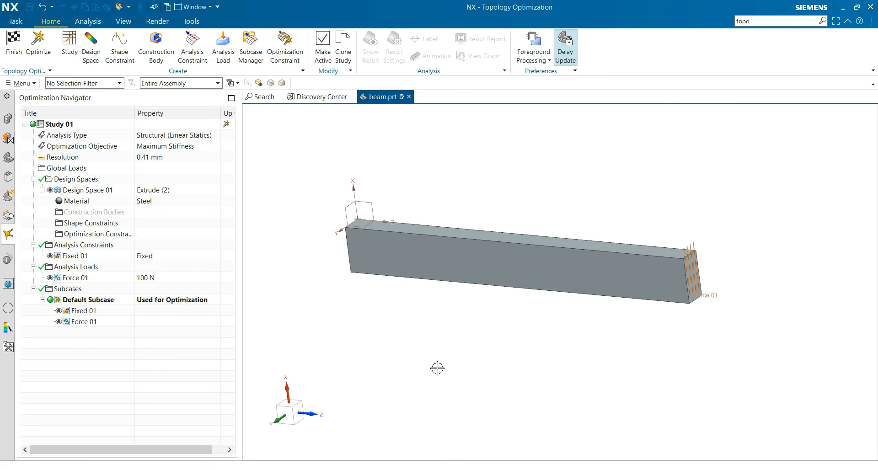
mouse_move(378, 42)
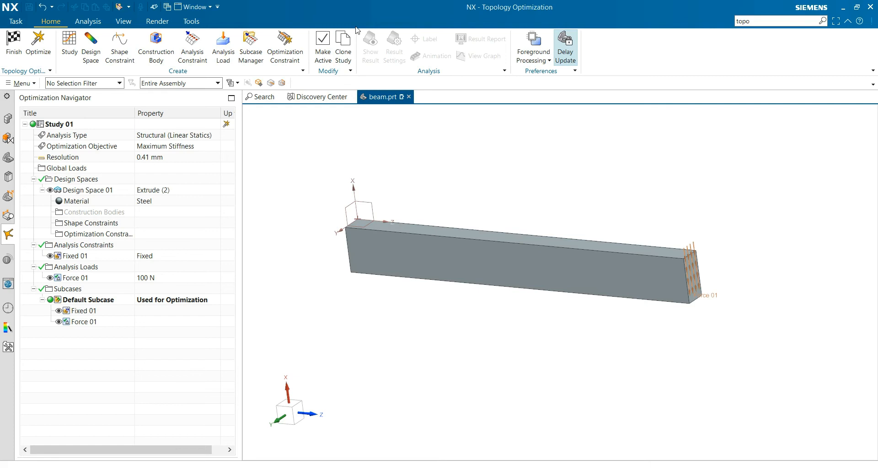
mouse_move(376, 12)
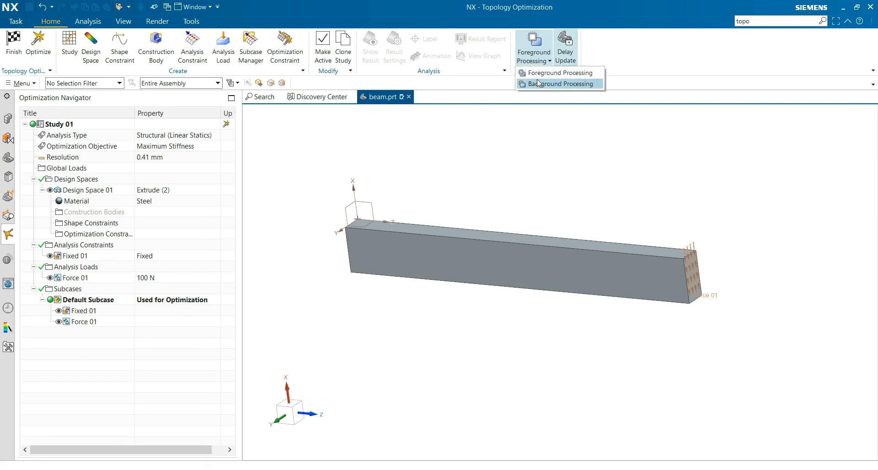
click(559, 84)
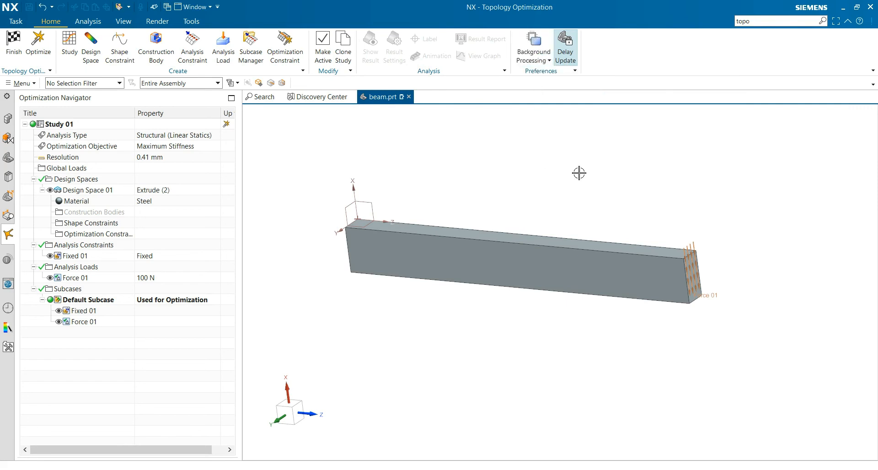
mouse_move(627, 175)
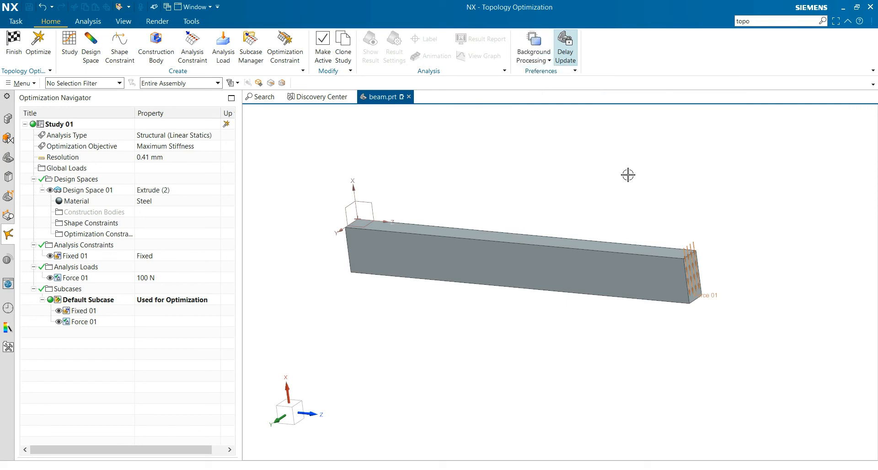
mouse_move(404, 231)
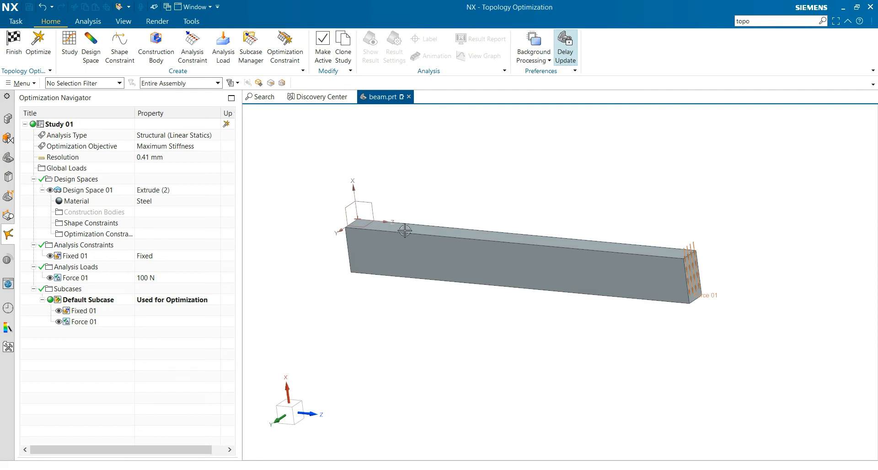
mouse_move(38, 42)
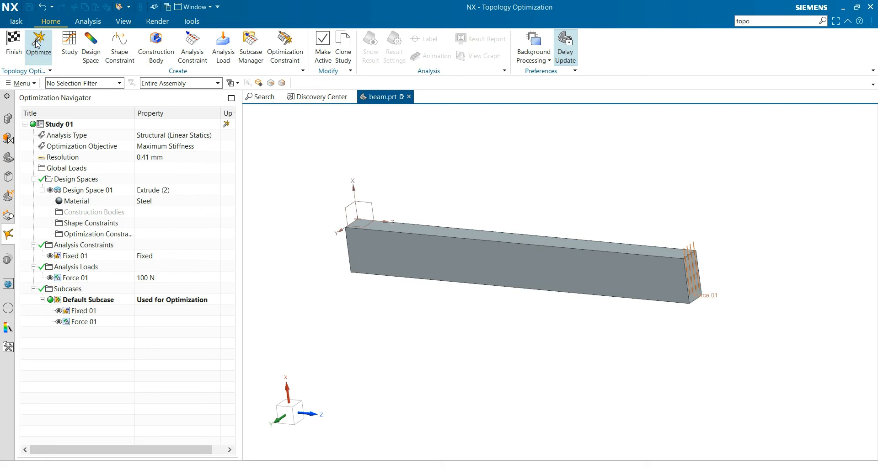
click(38, 46)
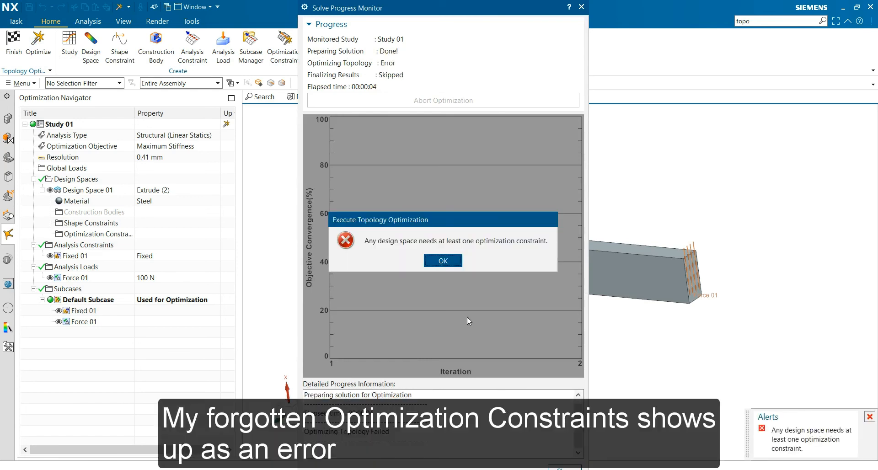
Dismiss the missing optimization constraint error and close the Solve Progress Monitor
click(442, 260)
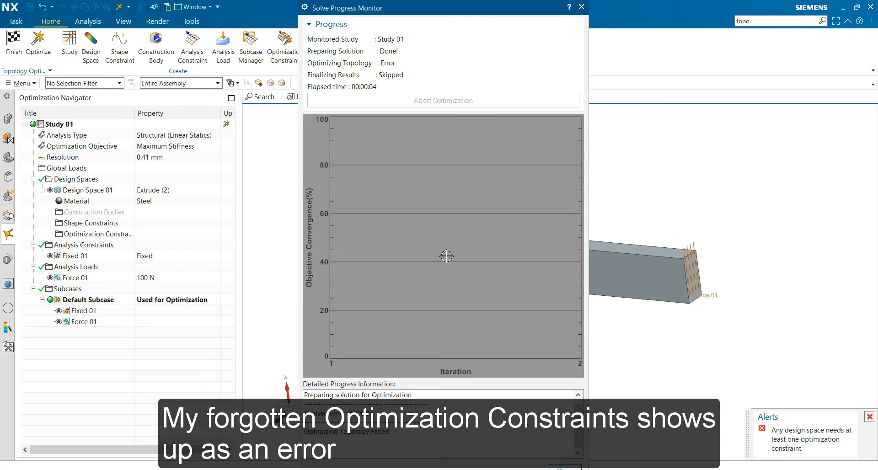
click(580, 7)
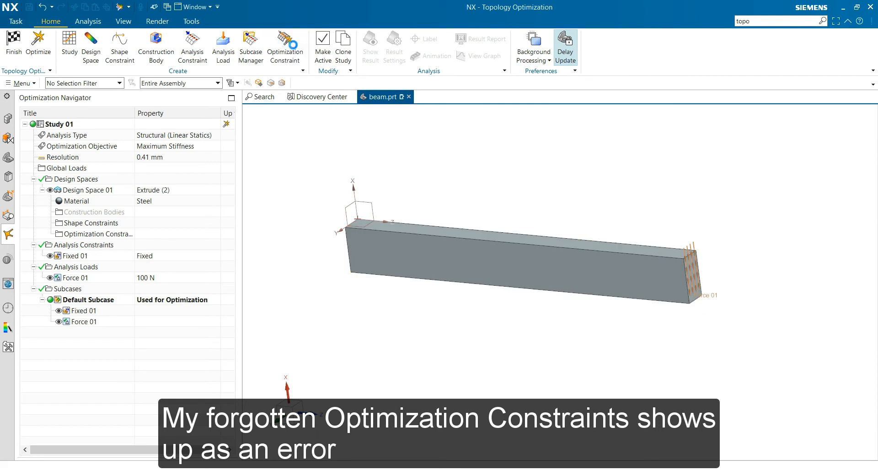
click(285, 45)
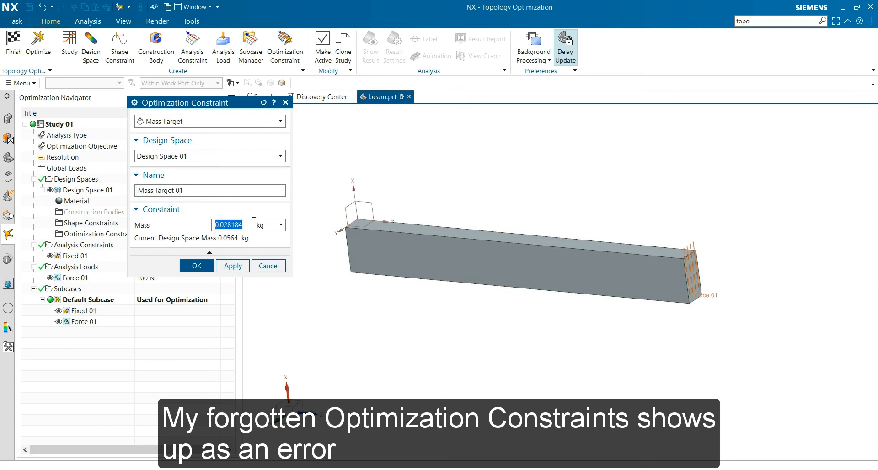
Set Mass Target 01 to 0.02 kg and rerun the topology optimization
text(0.02)
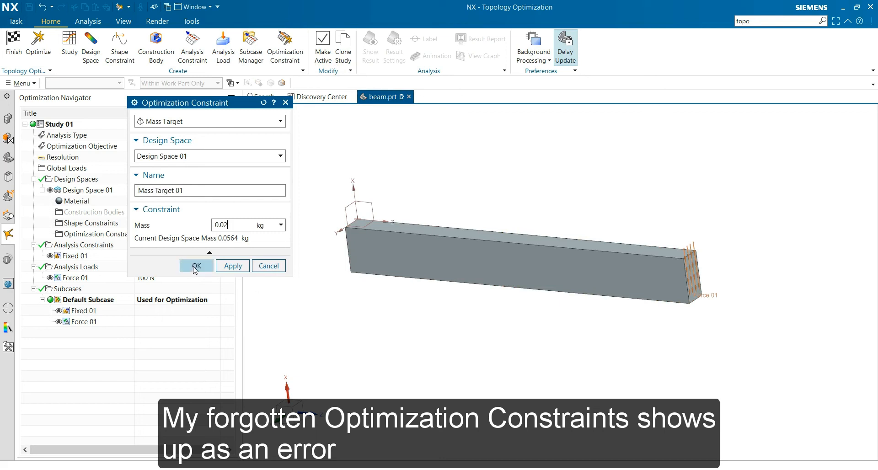
click(196, 266)
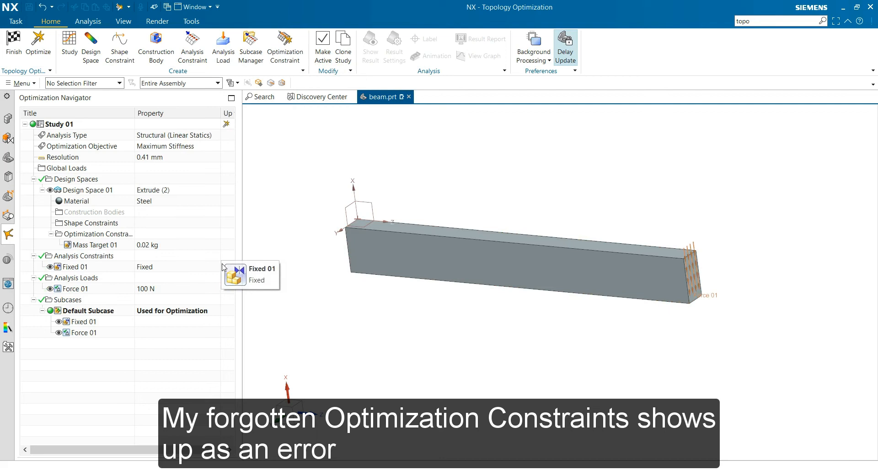
mouse_move(39, 42)
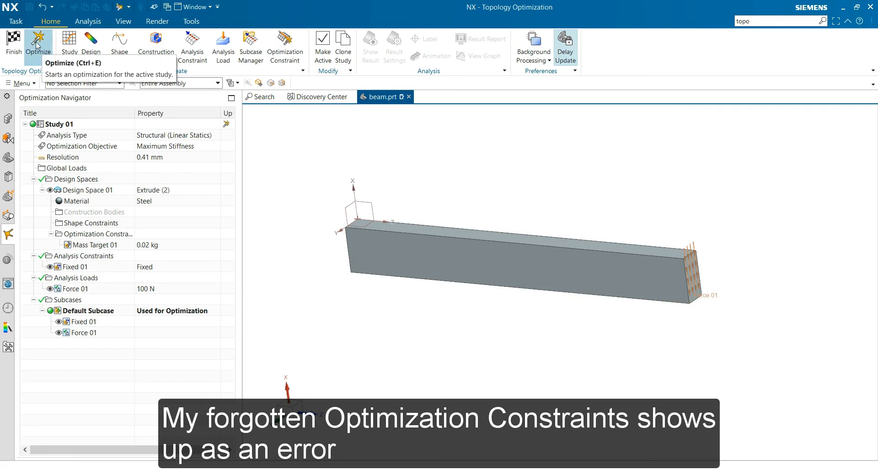
click(38, 42)
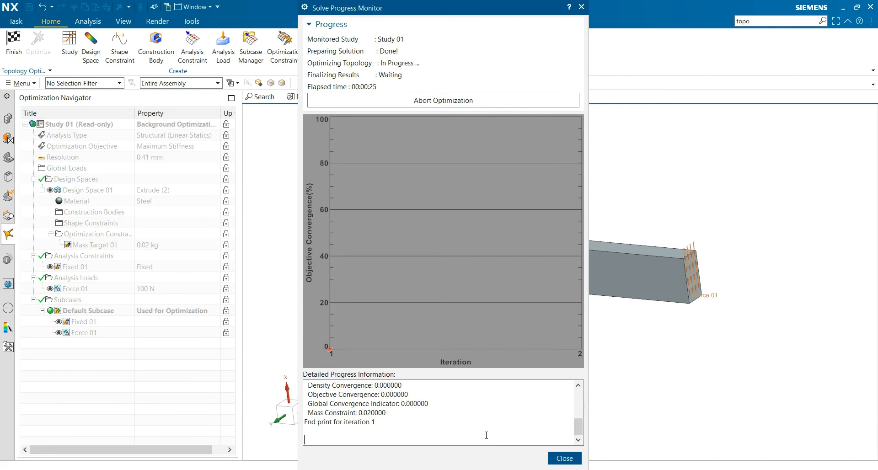
mouse_move(495, 423)
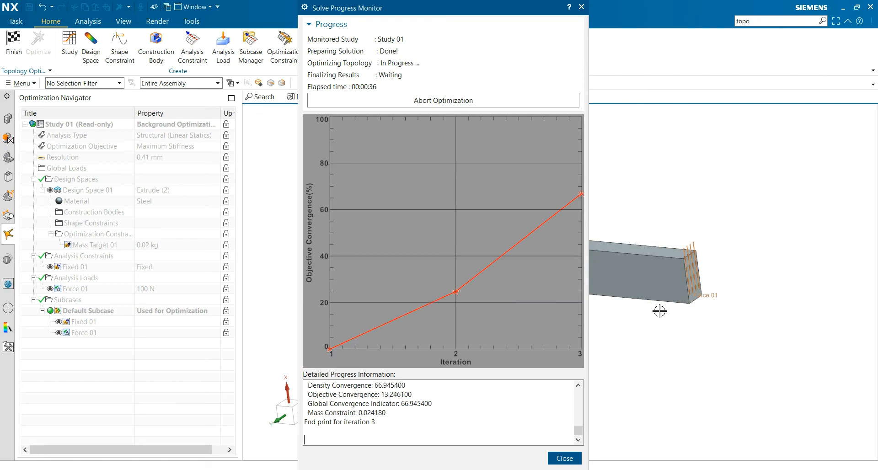
mouse_move(731, 327)
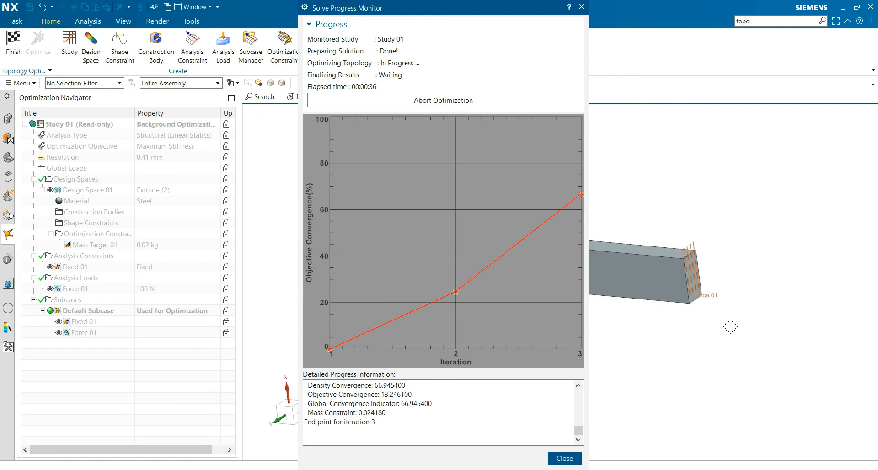
mouse_move(683, 363)
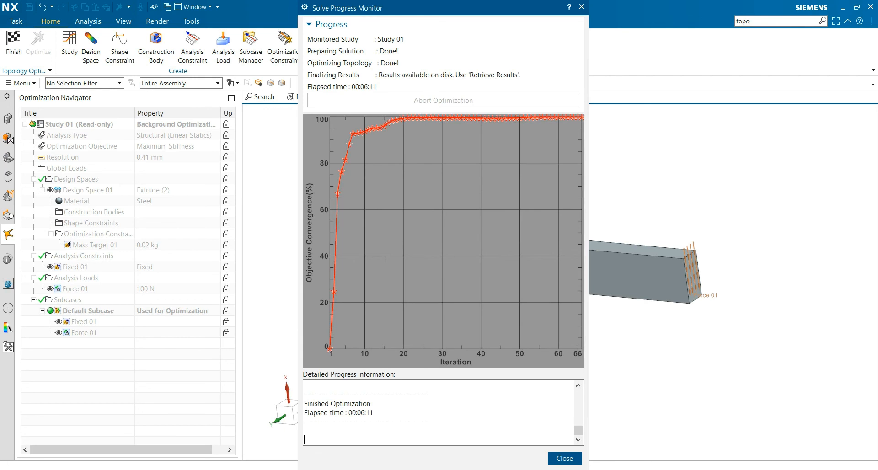
mouse_move(663, 311)
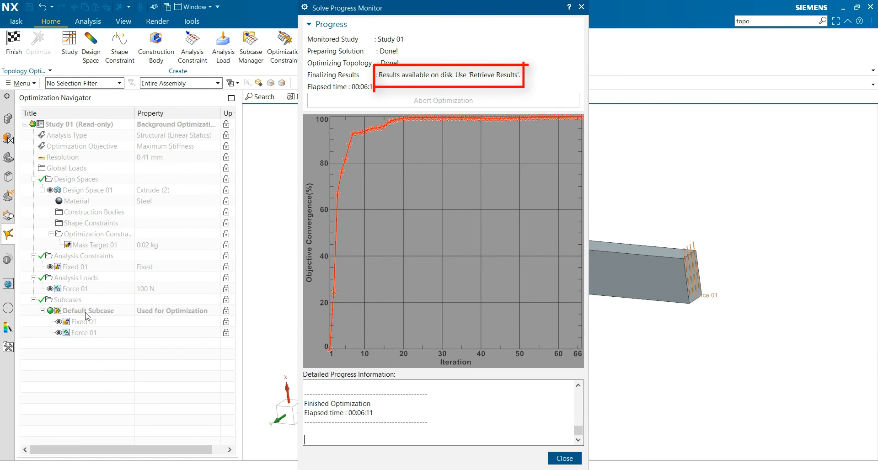
mouse_move(379, 78)
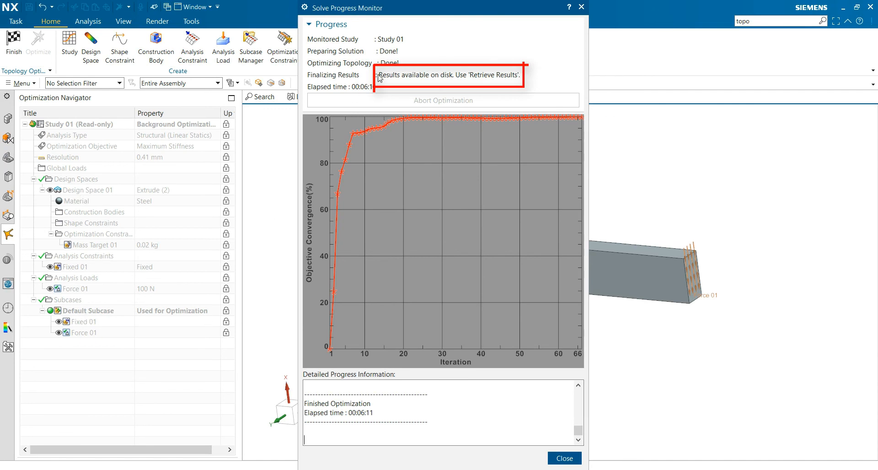
mouse_move(467, 91)
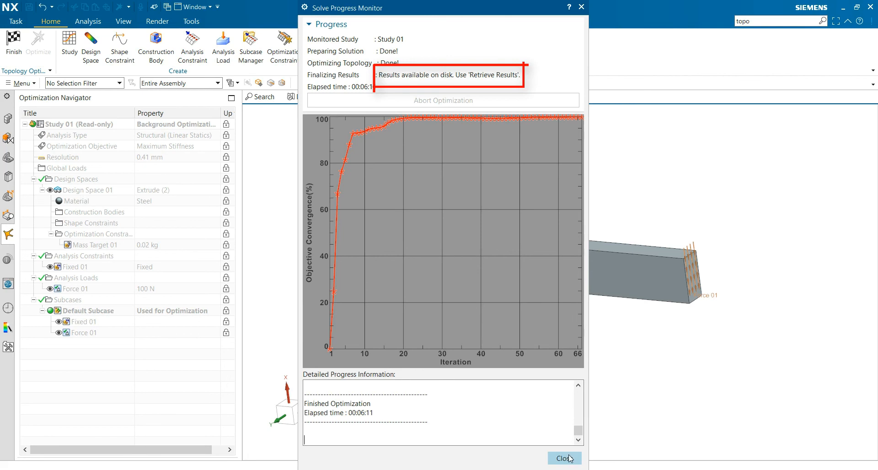
Close the finished Solve Progress Monitor and retrieve Study 01's optimization results
click(564, 458)
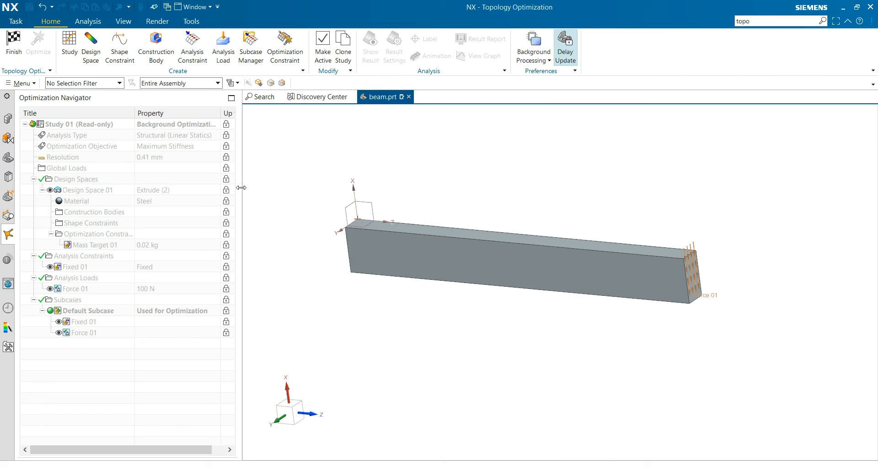
mouse_move(36, 134)
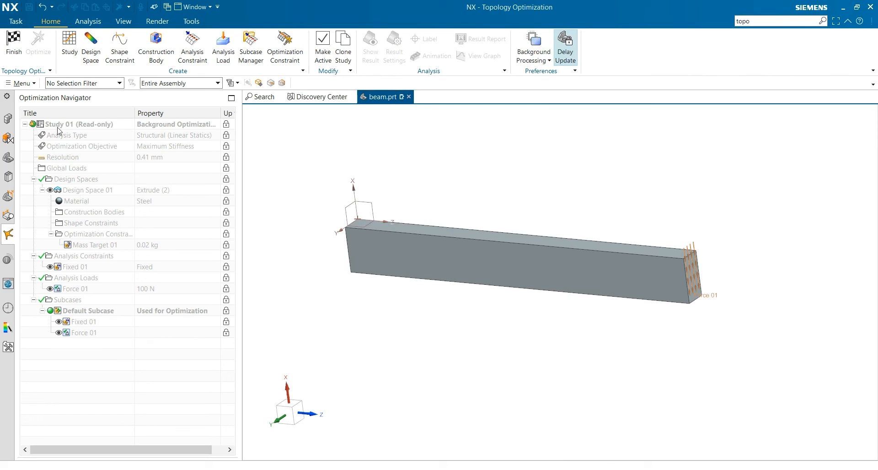
right_click(78, 124)
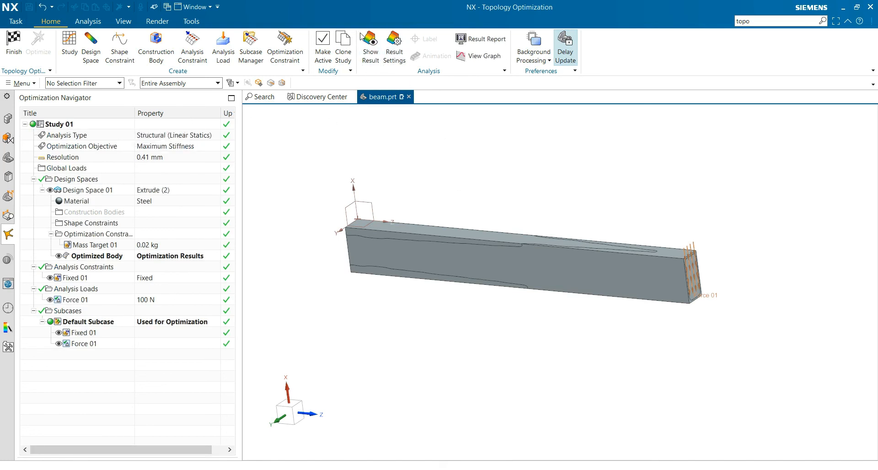
Show the optimized beam with smooth Von-Mises stress contours, peaking at 110.74 MPa
click(370, 48)
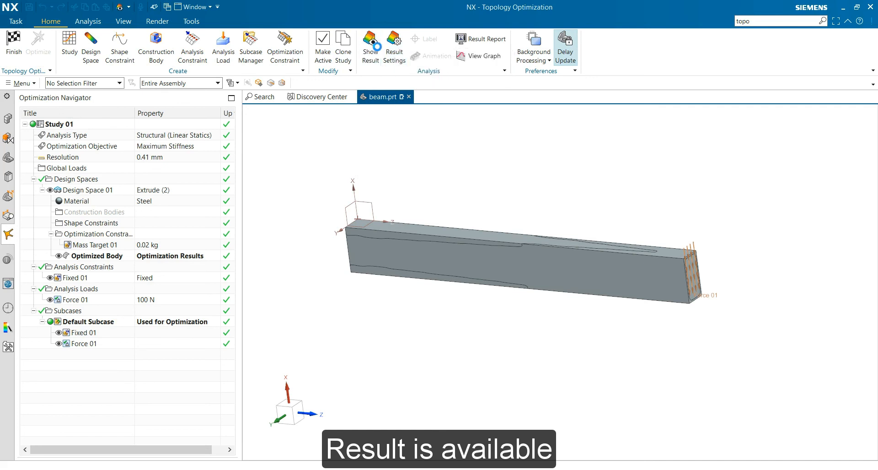
click(369, 47)
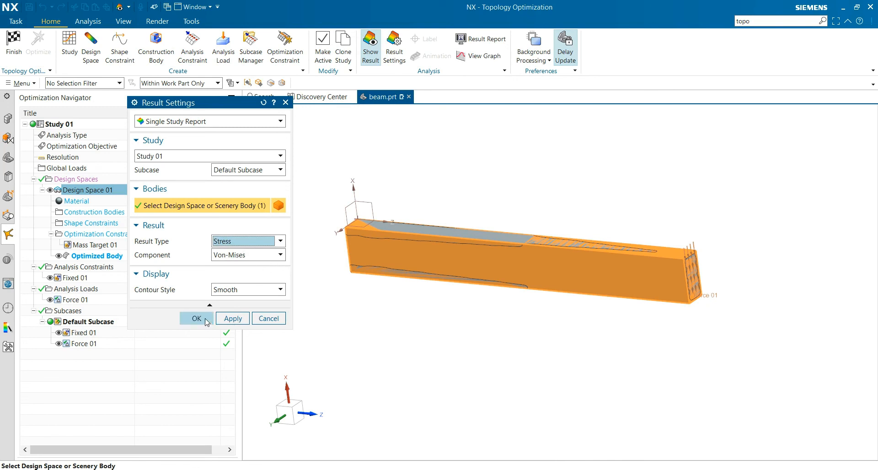
click(197, 318)
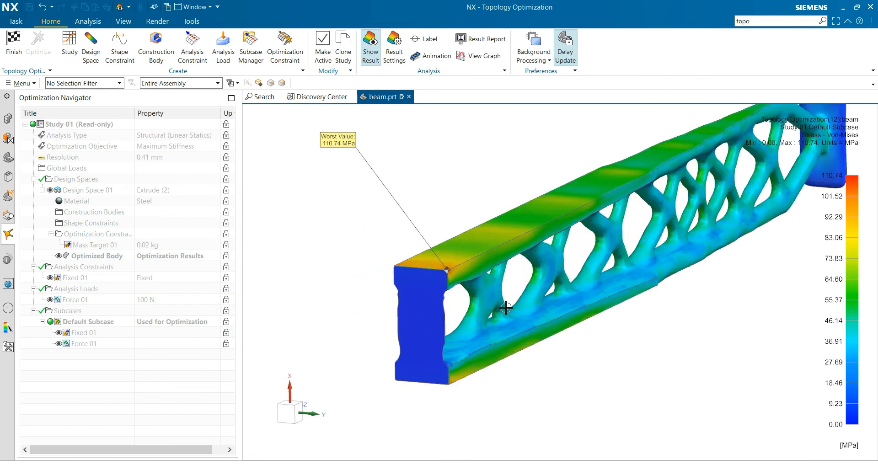
drag(504, 308, 369, 298)
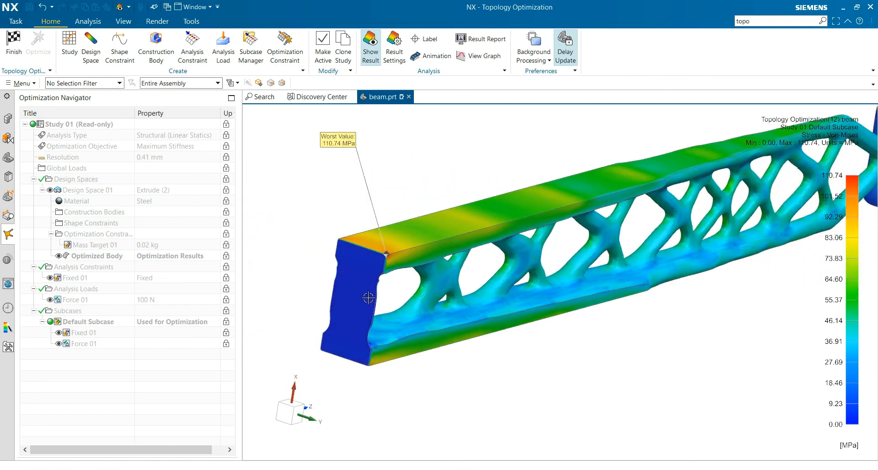
mouse_move(347, 250)
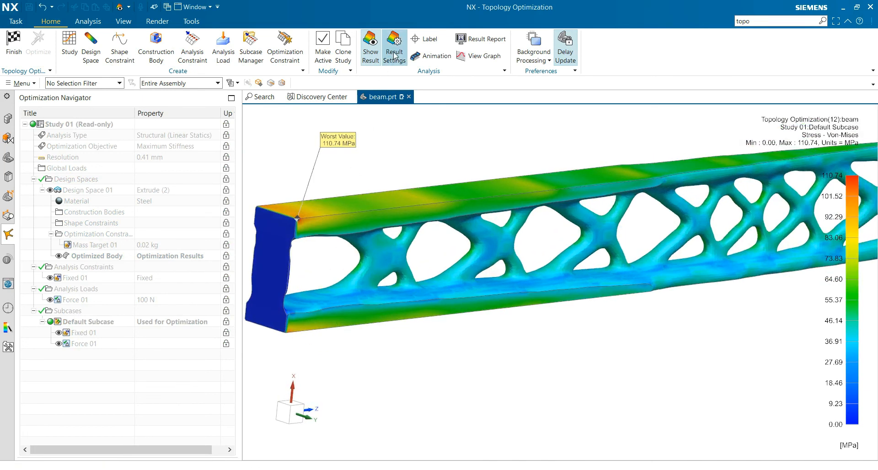
Switch Result Settings to Displacement with Component Magnitude and apply
click(394, 47)
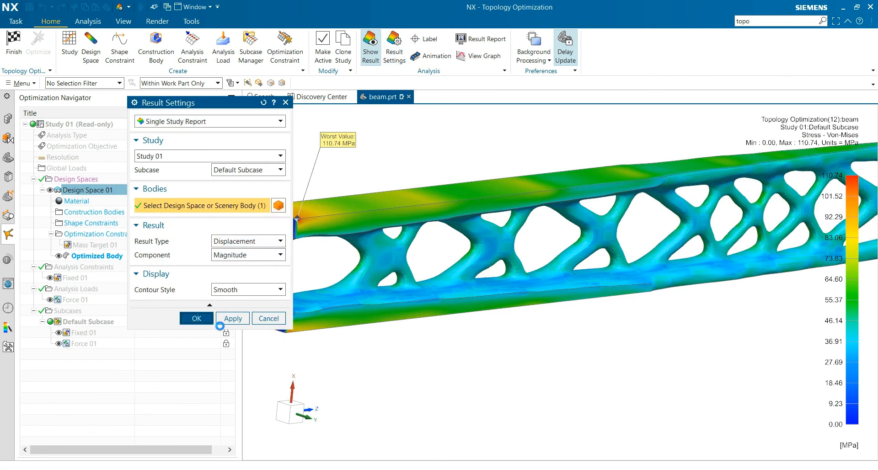
click(196, 318)
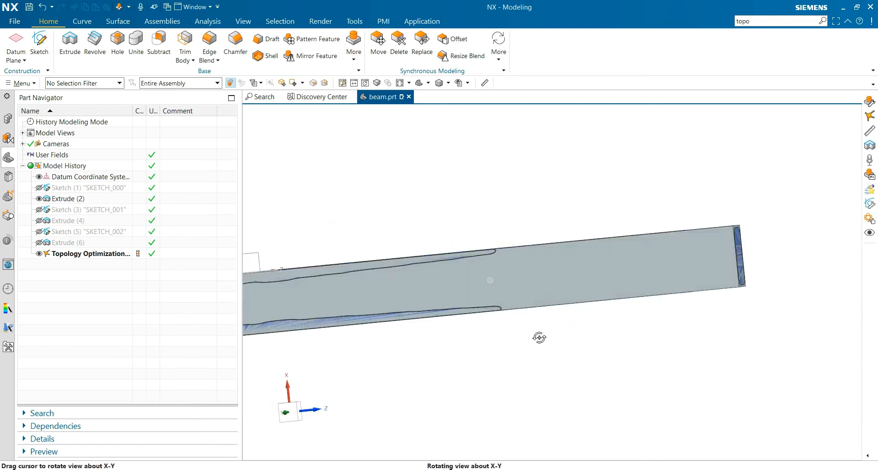
Reopen Topology Optimization (12) from the Part Navigator history for editing
drag(540, 338, 543, 343)
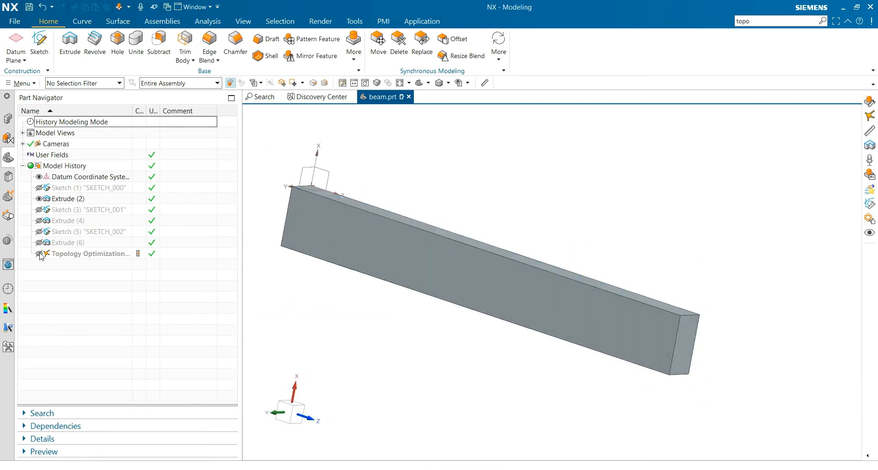
click(93, 253)
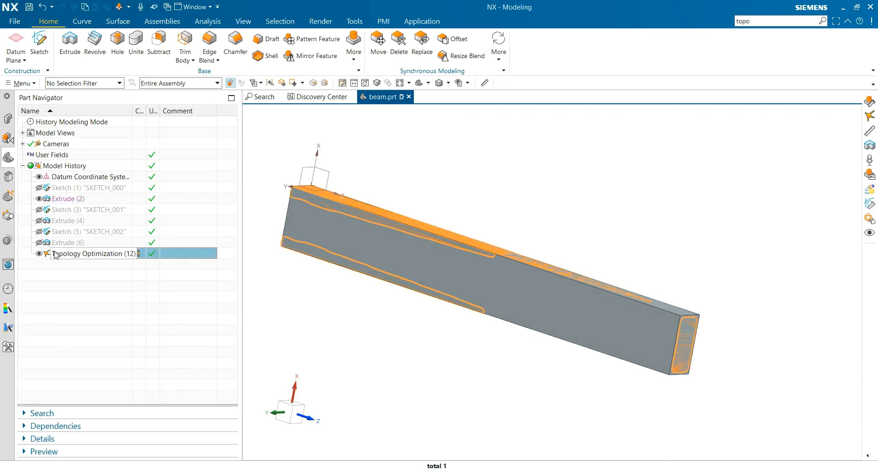
double_click(95, 253)
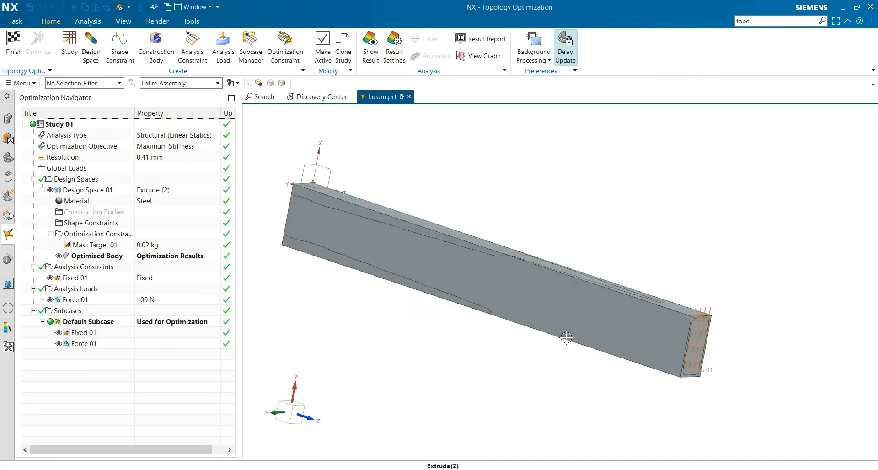
drag(566, 338, 598, 342)
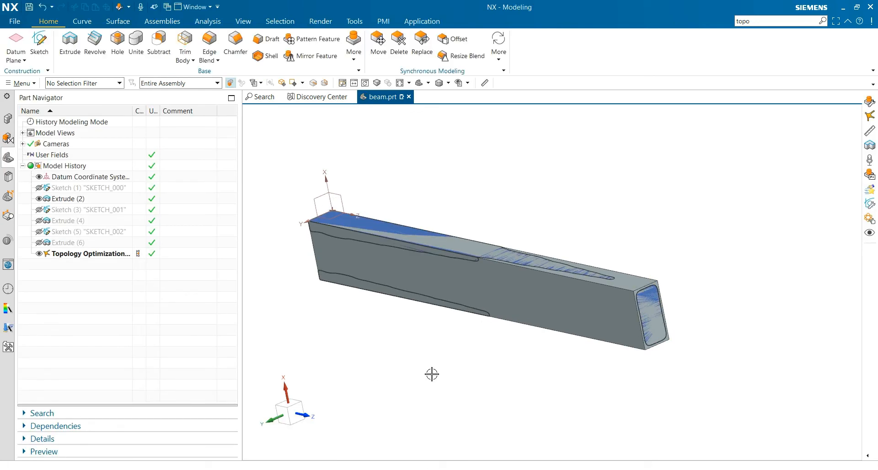
mouse_move(478, 359)
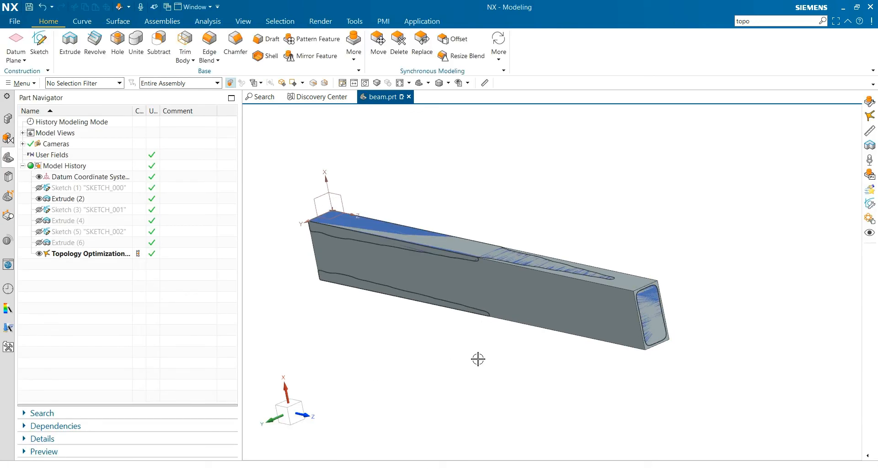